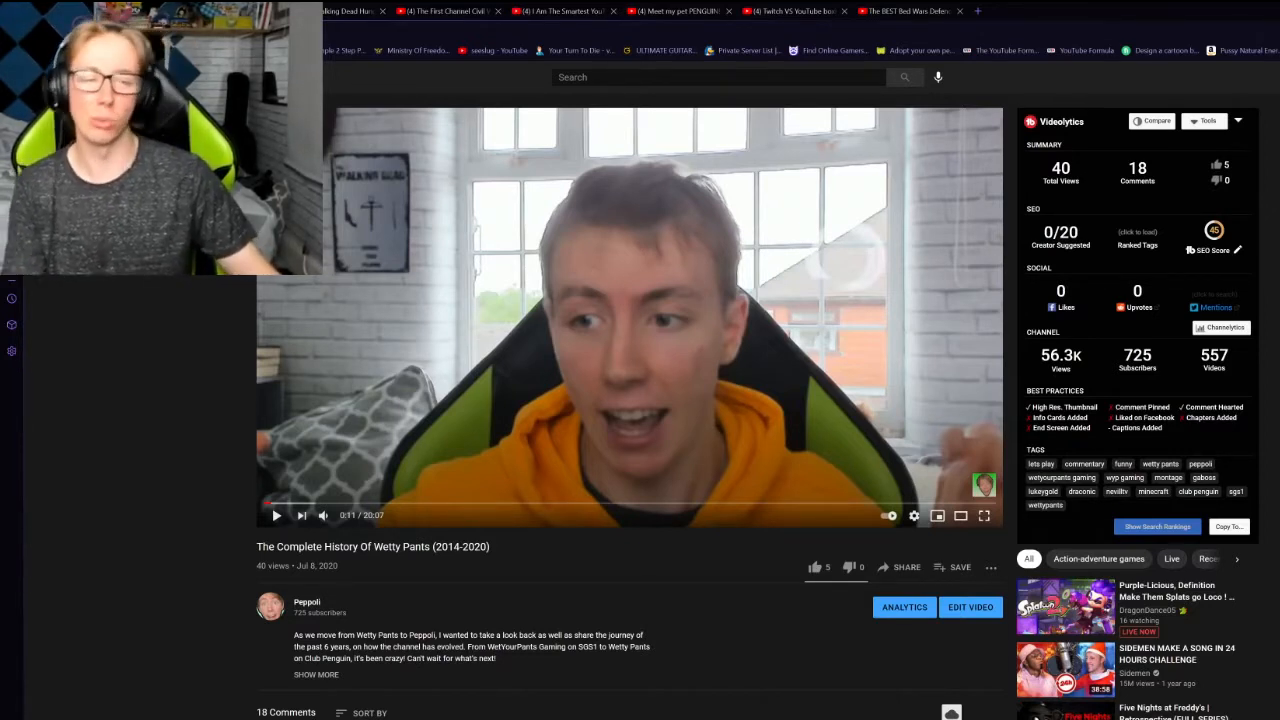
Step: Scroll through 'The Complete History Of Wetty Pants' page, then open 'The Walking Dead Hunger Games'
scroll("down", 3)
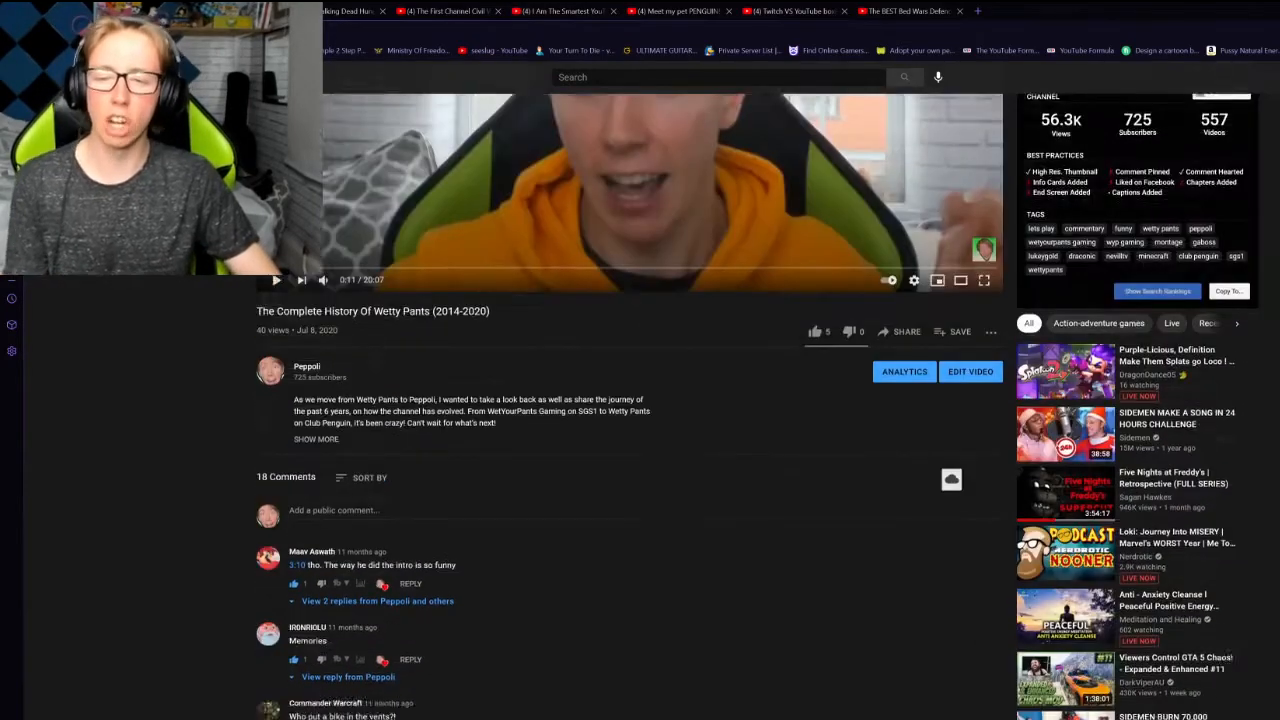
scroll("down", 3)
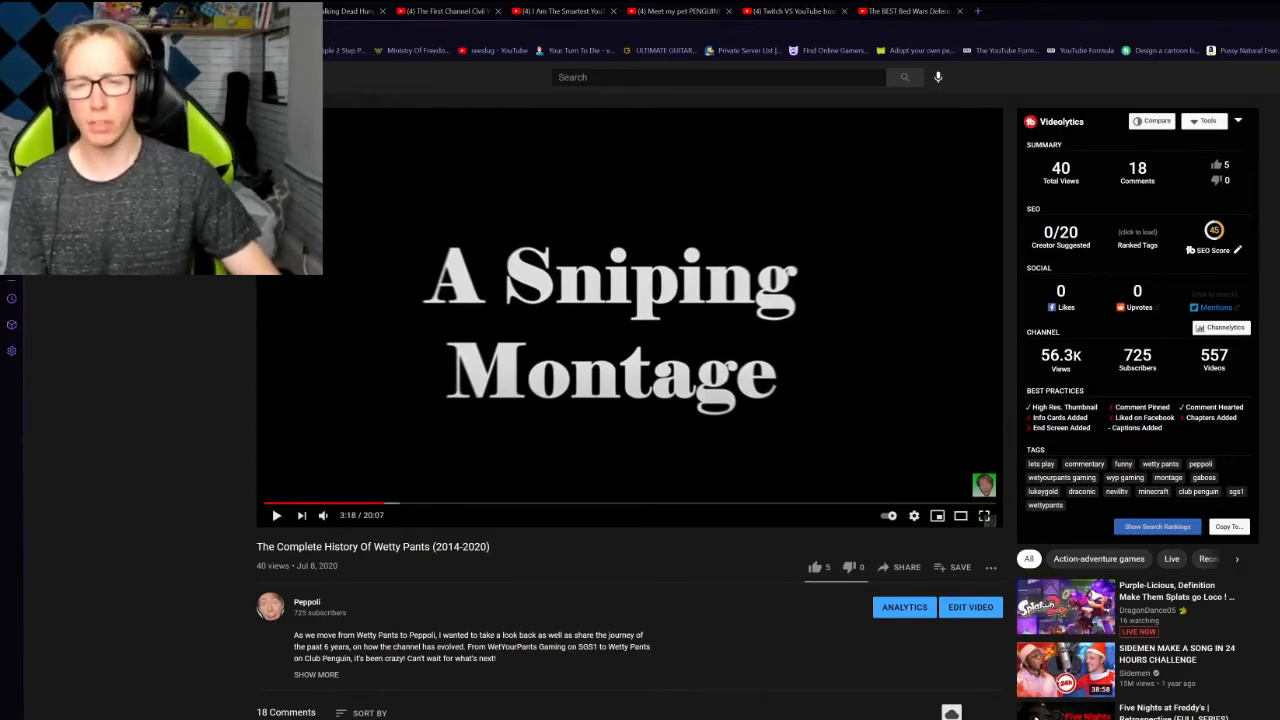
scroll("down", 3)
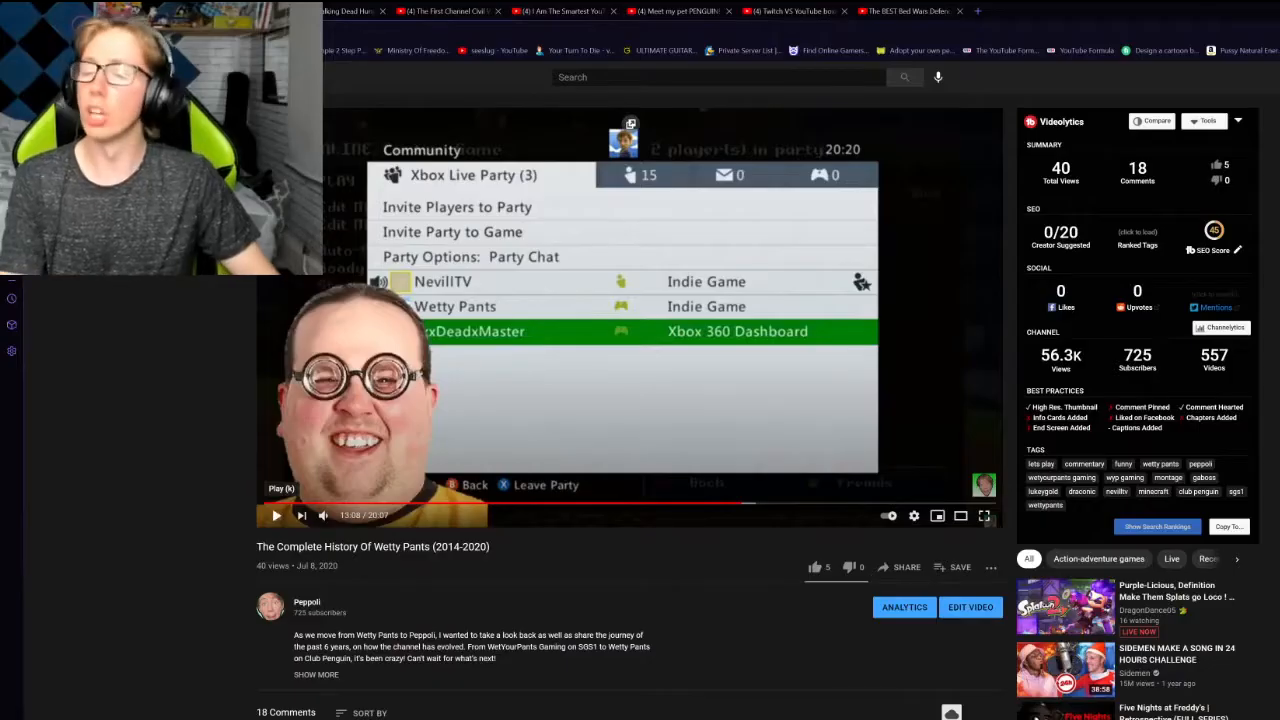
scroll("down", 3)
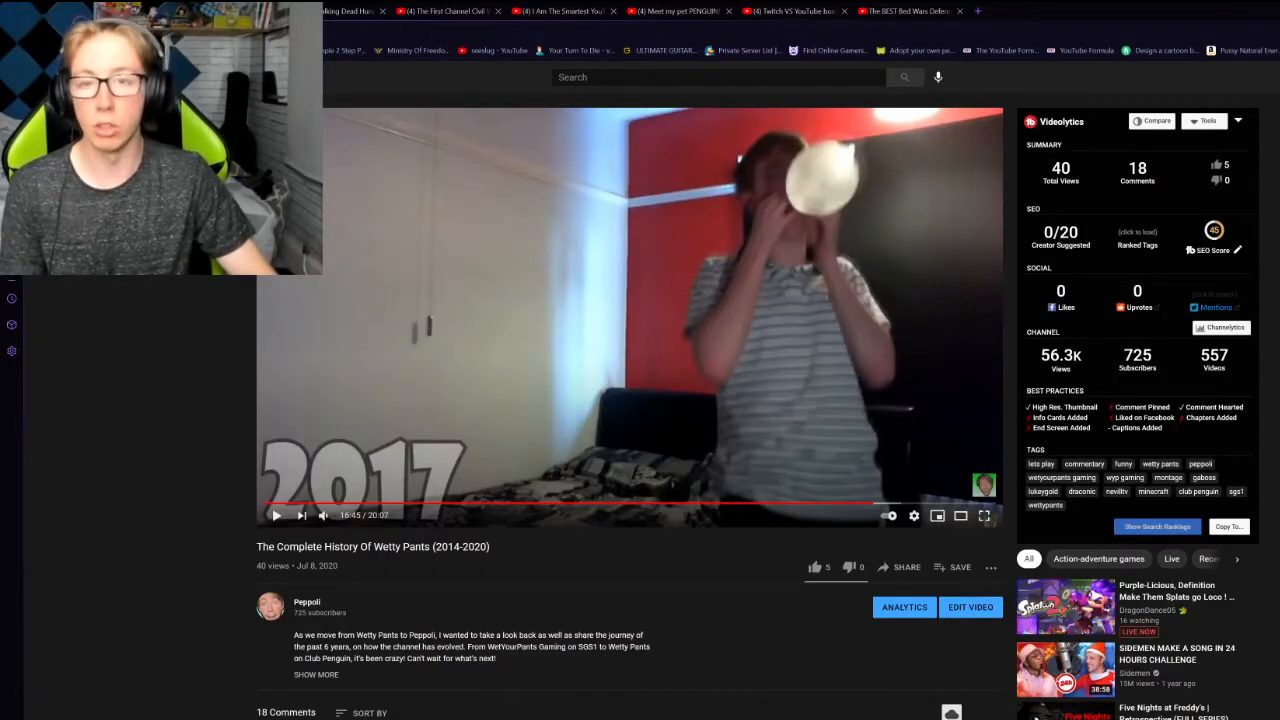
left_click(306, 602)
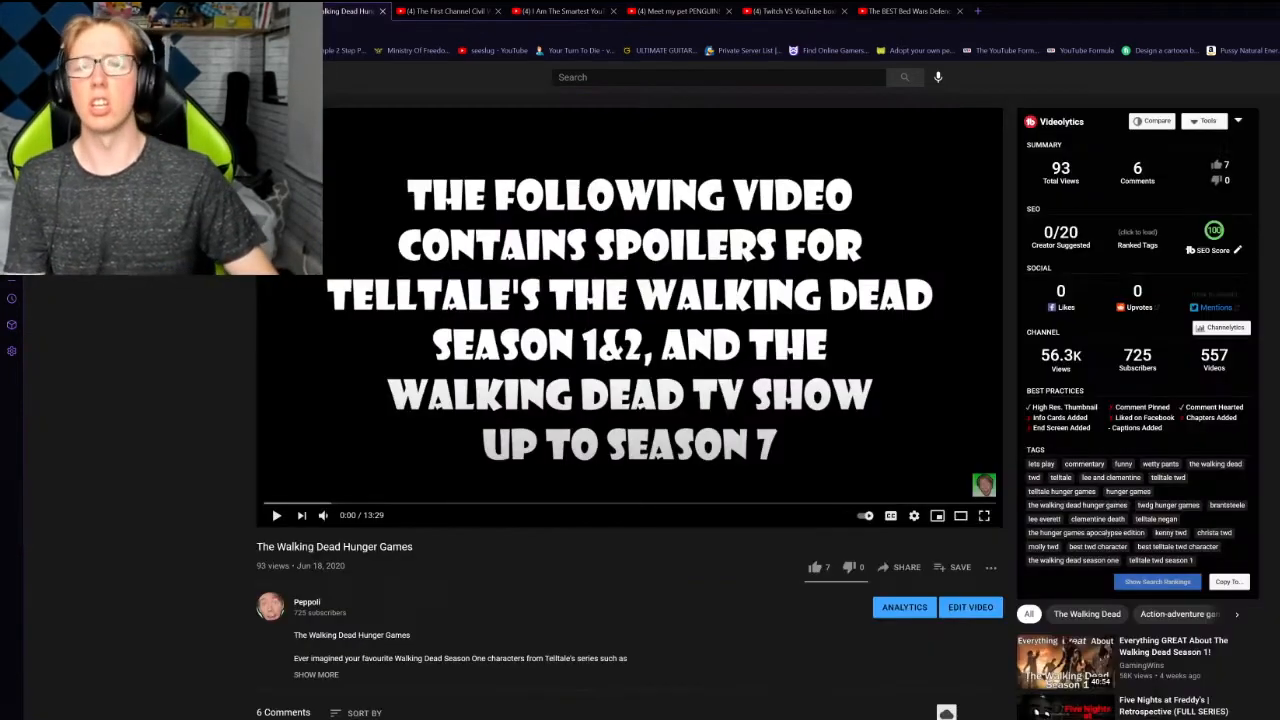
Step: Play 'The Walking Dead Hunger Games', skip to Night 1 around 4:22, and pause
left_click(290, 505)
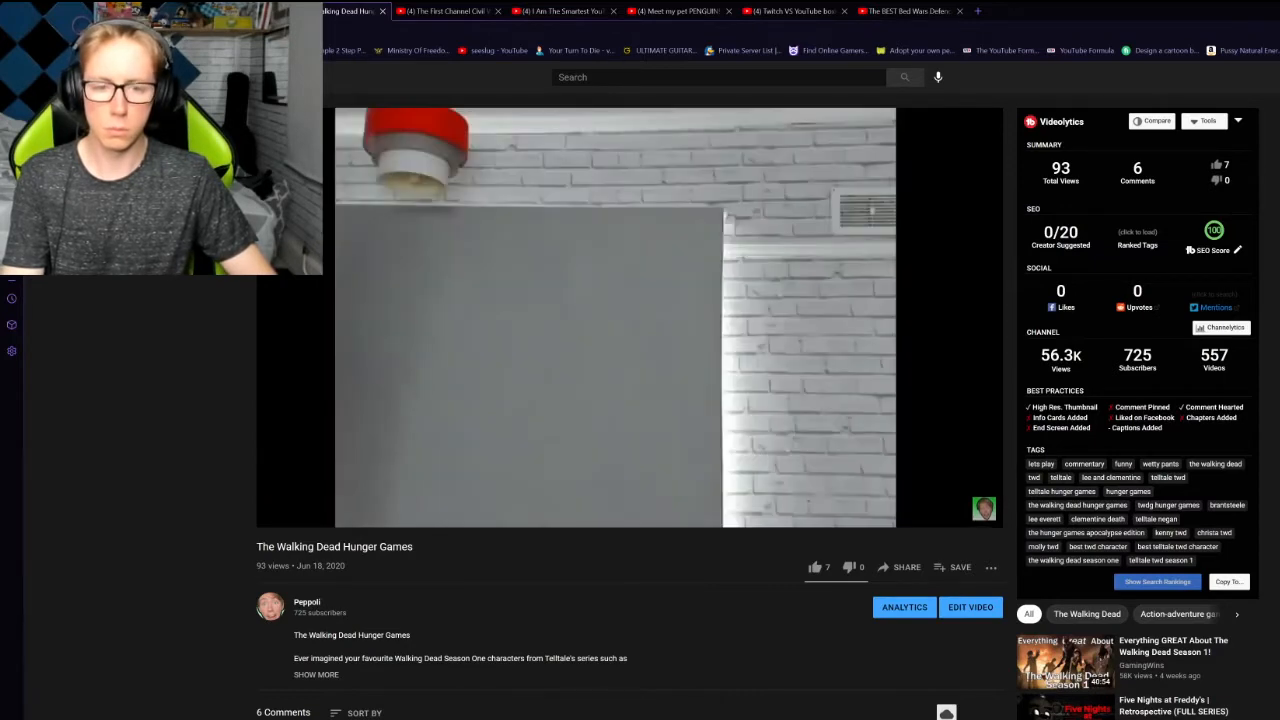
left_click(614, 317)
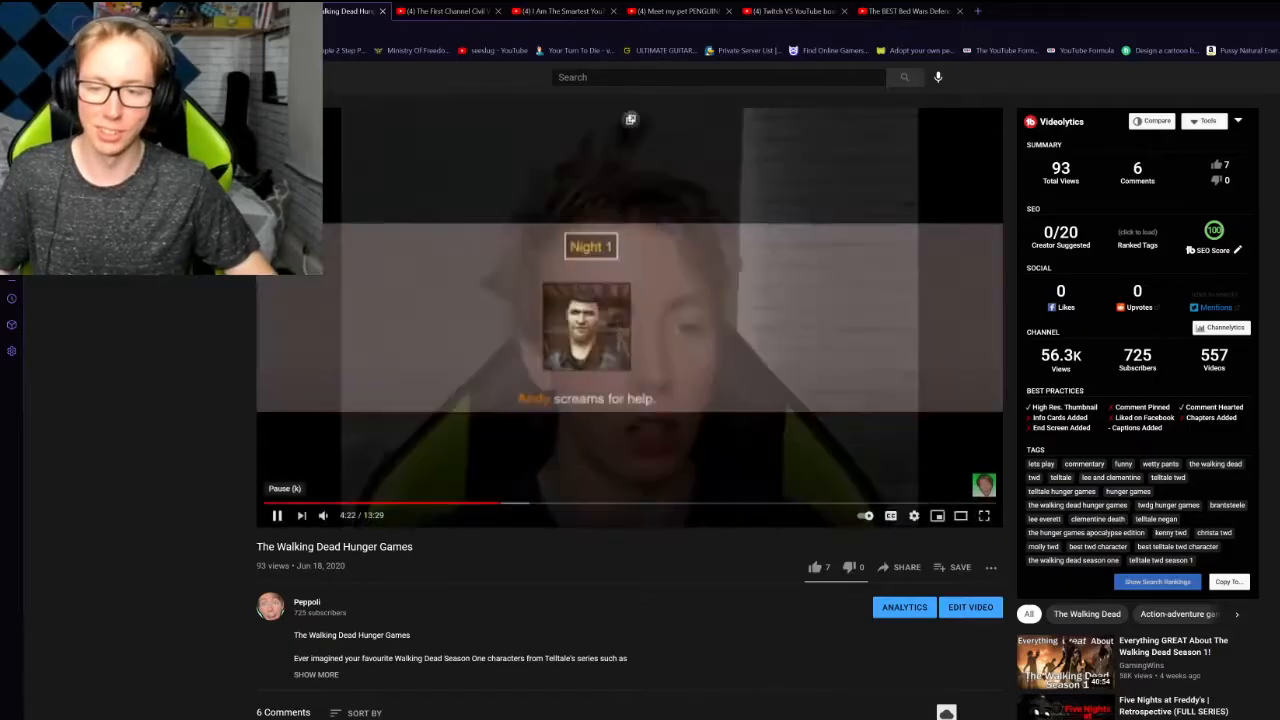
left_click(276, 515)
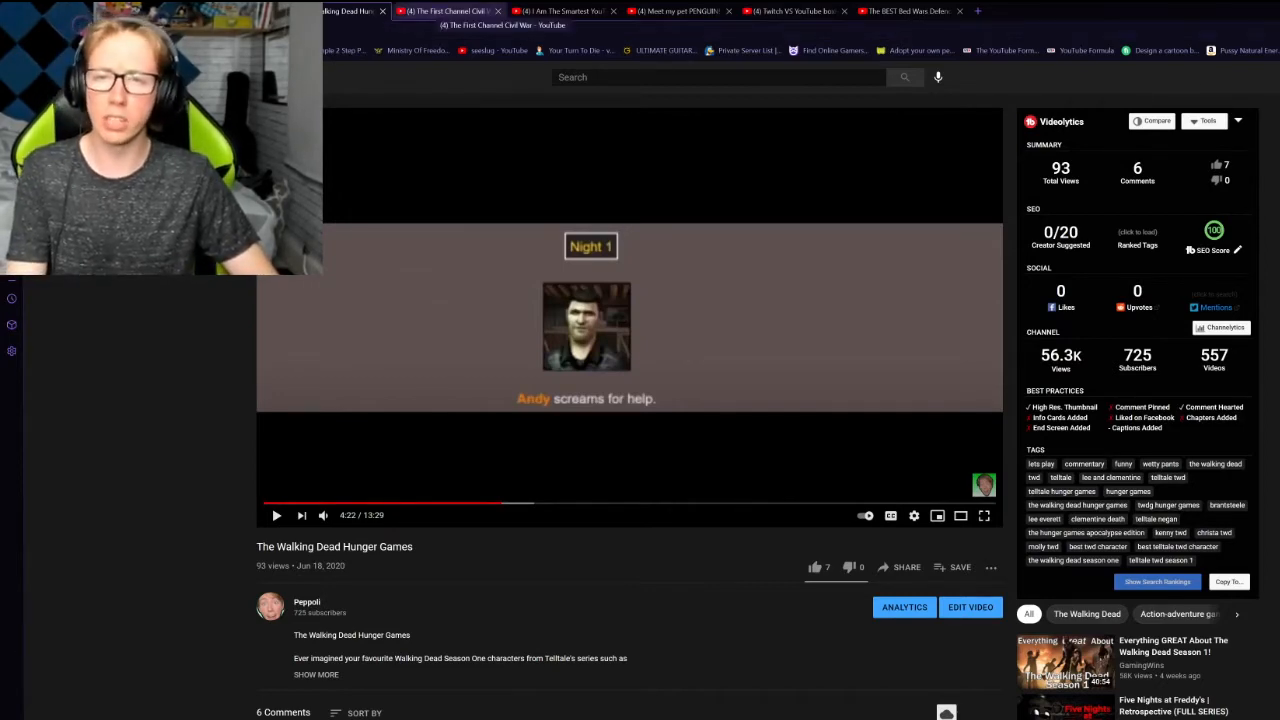
left_click(445, 11)
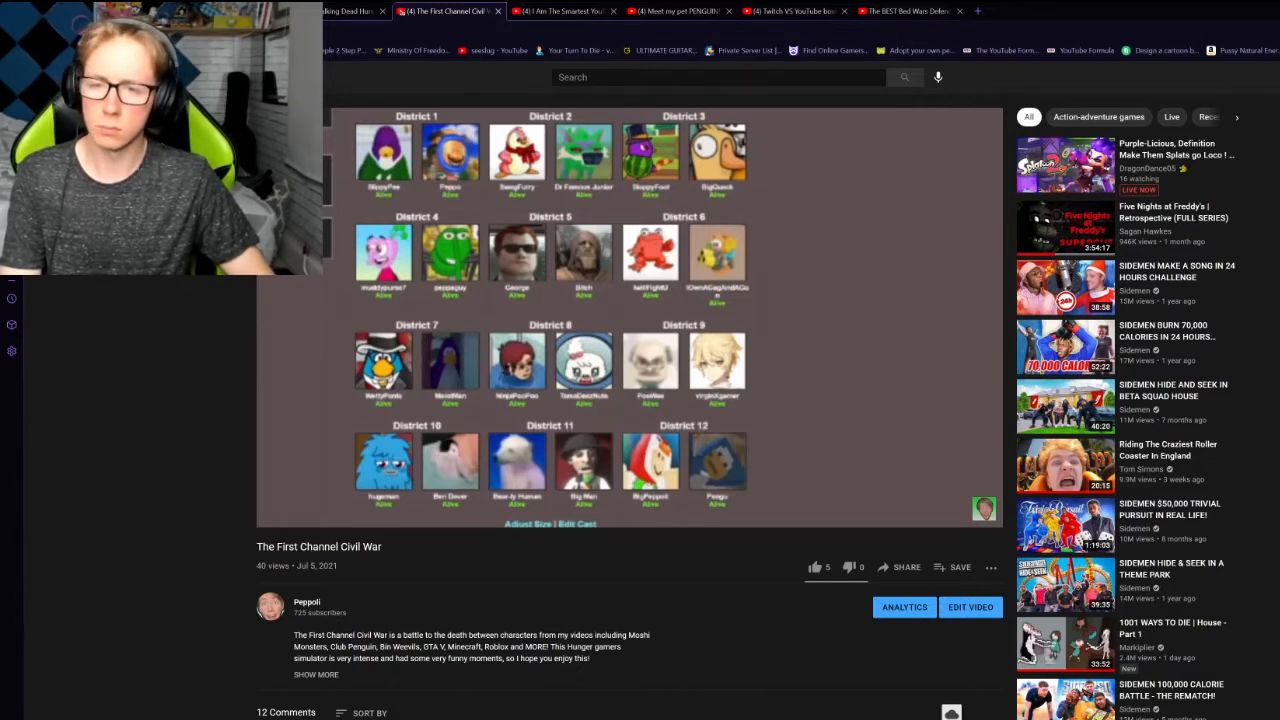
left_click(630, 320)
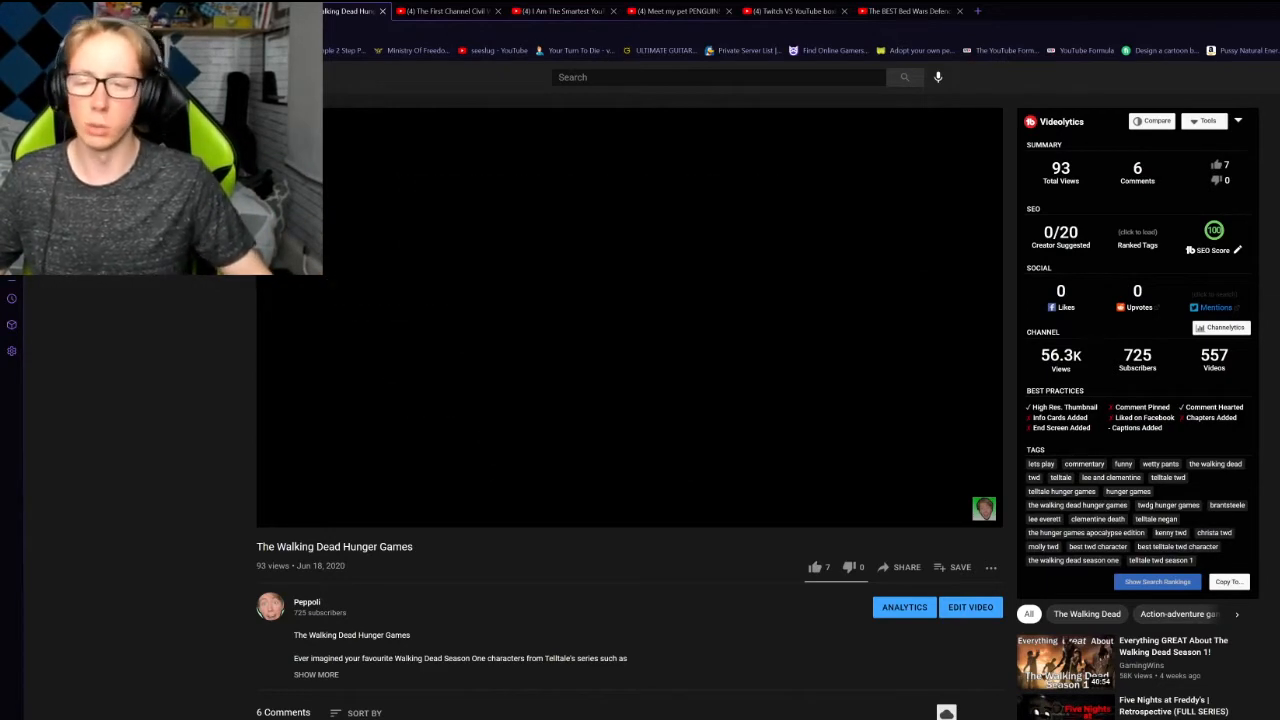
Step: Replay the Hunger Games video, pause near 4:33, then jump to the 13:08 statistics
left_click(615, 315)
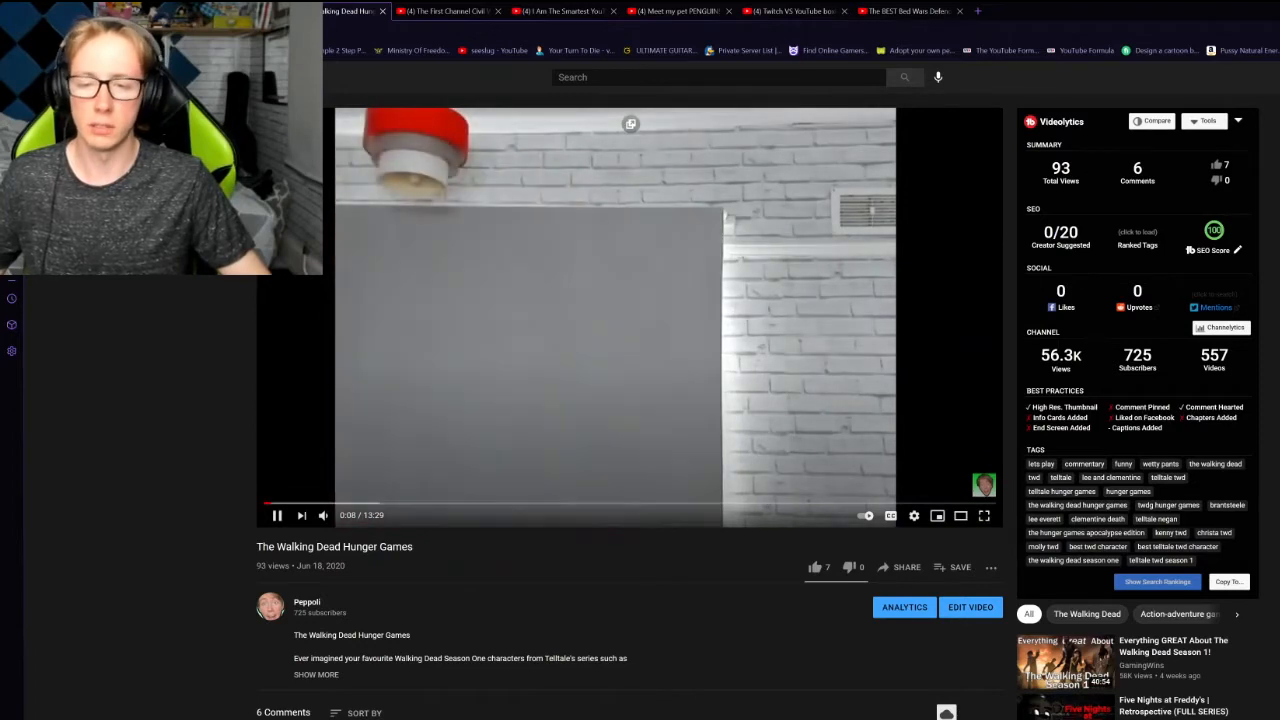
left_click(276, 515)
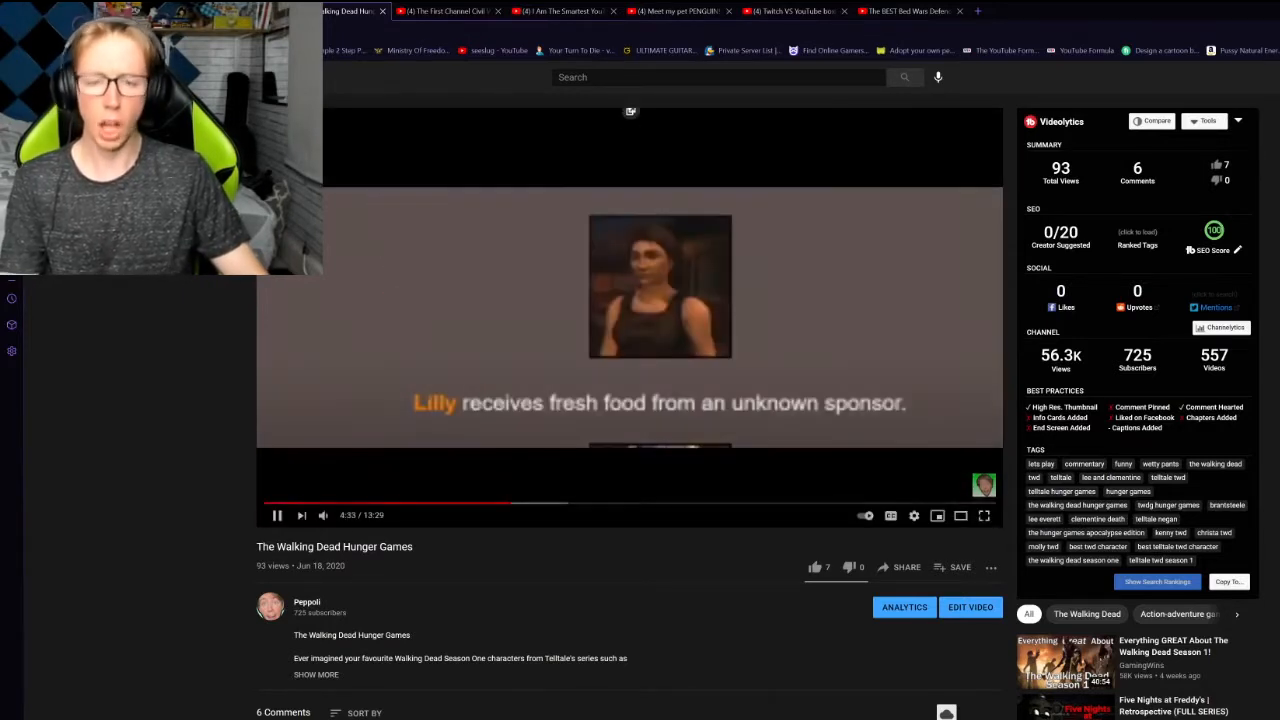
left_click(277, 515)
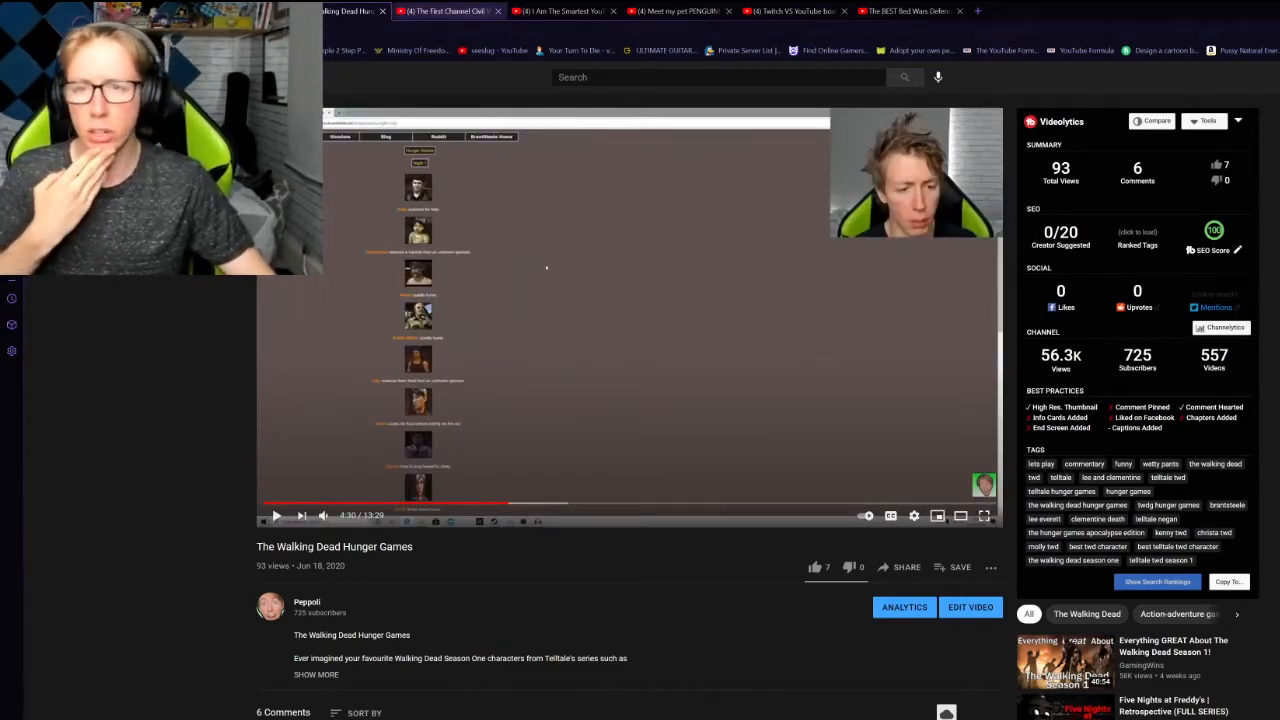
left_click(445, 11)
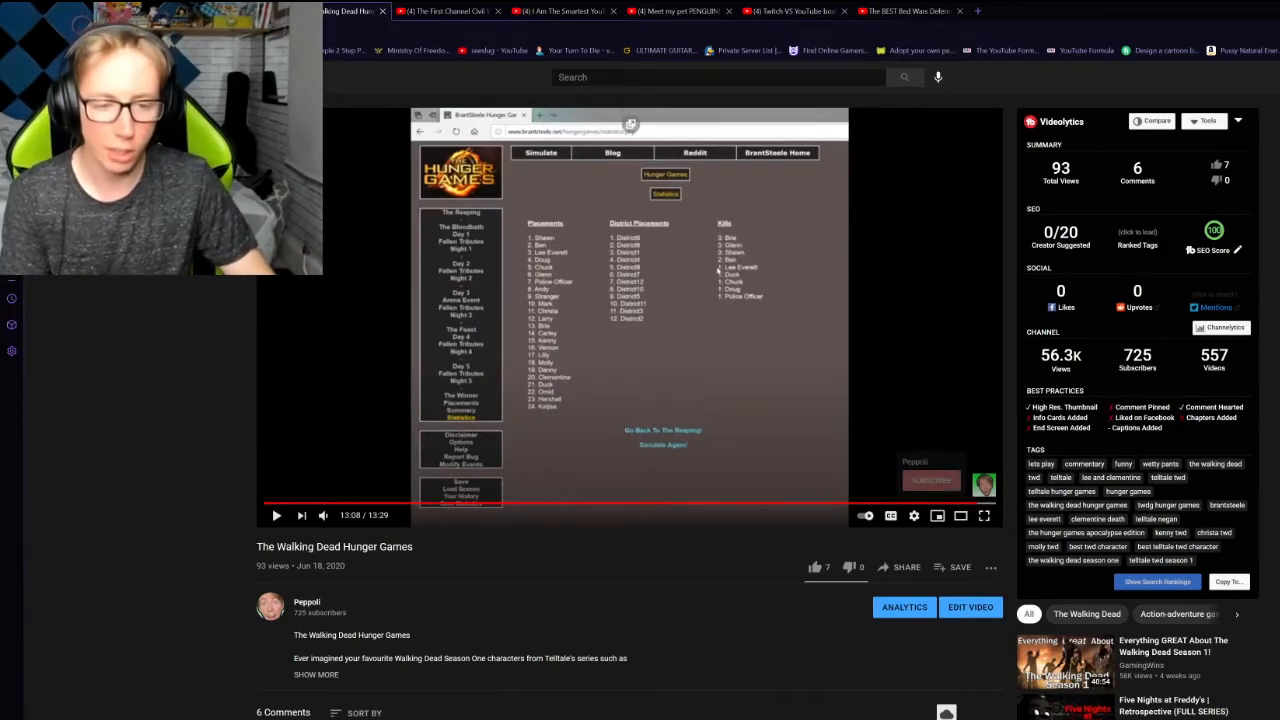
Step: Switch to the 'Twitch VS YouTube boxing but it's a Minecraft scam' video
left_click(276, 515)
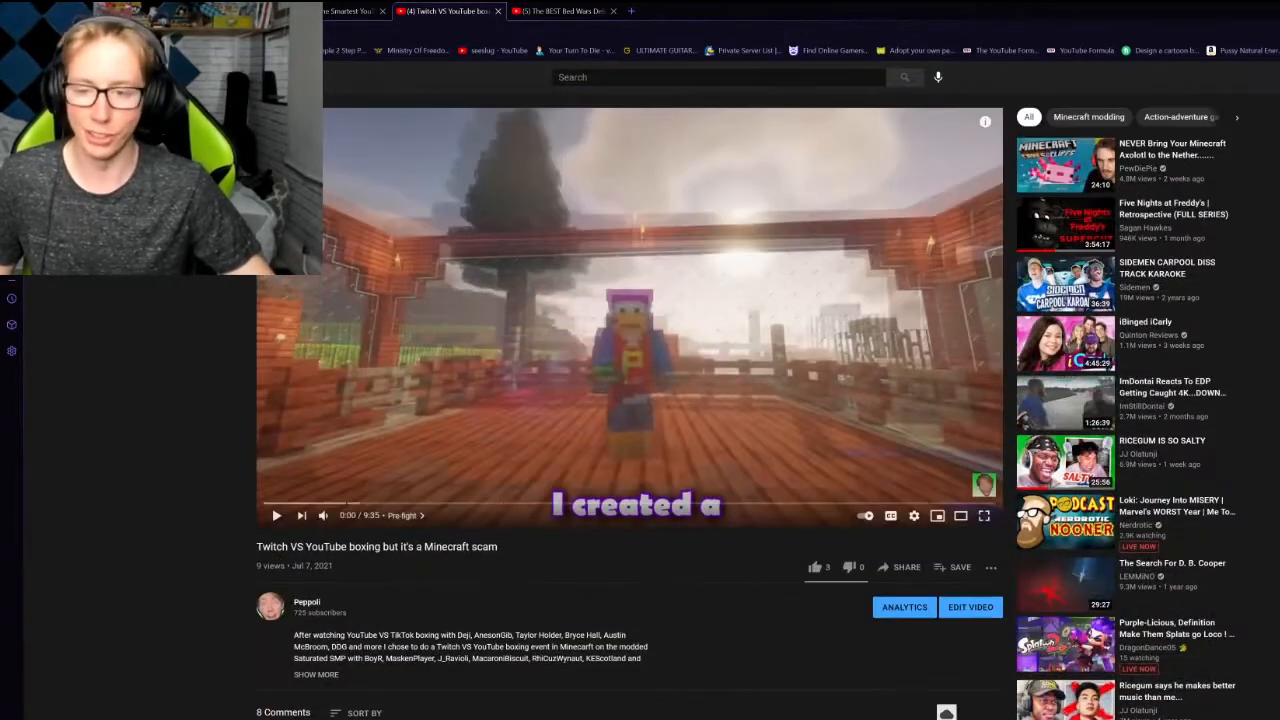
Step: Watch 'The BEST Bed Wars Defence' briefly, then resume the Twitch VS YouTube boxing video
left_click(560, 11)
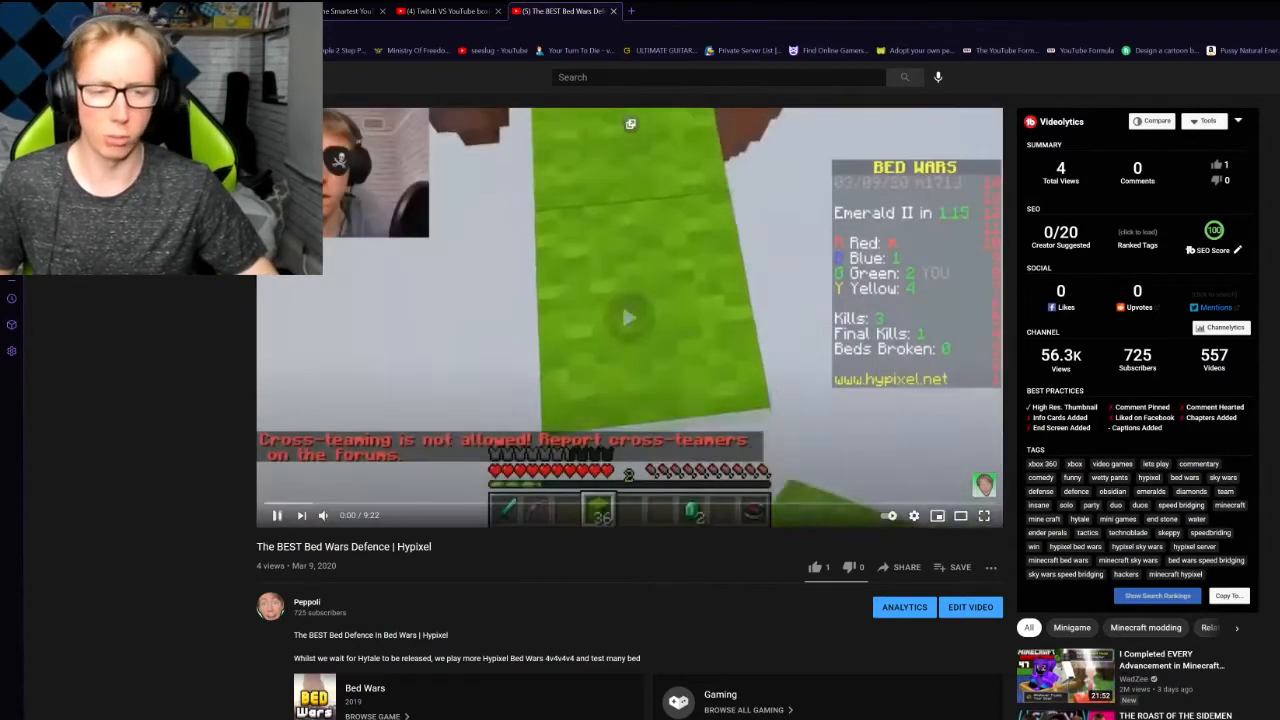
left_click(629, 318)
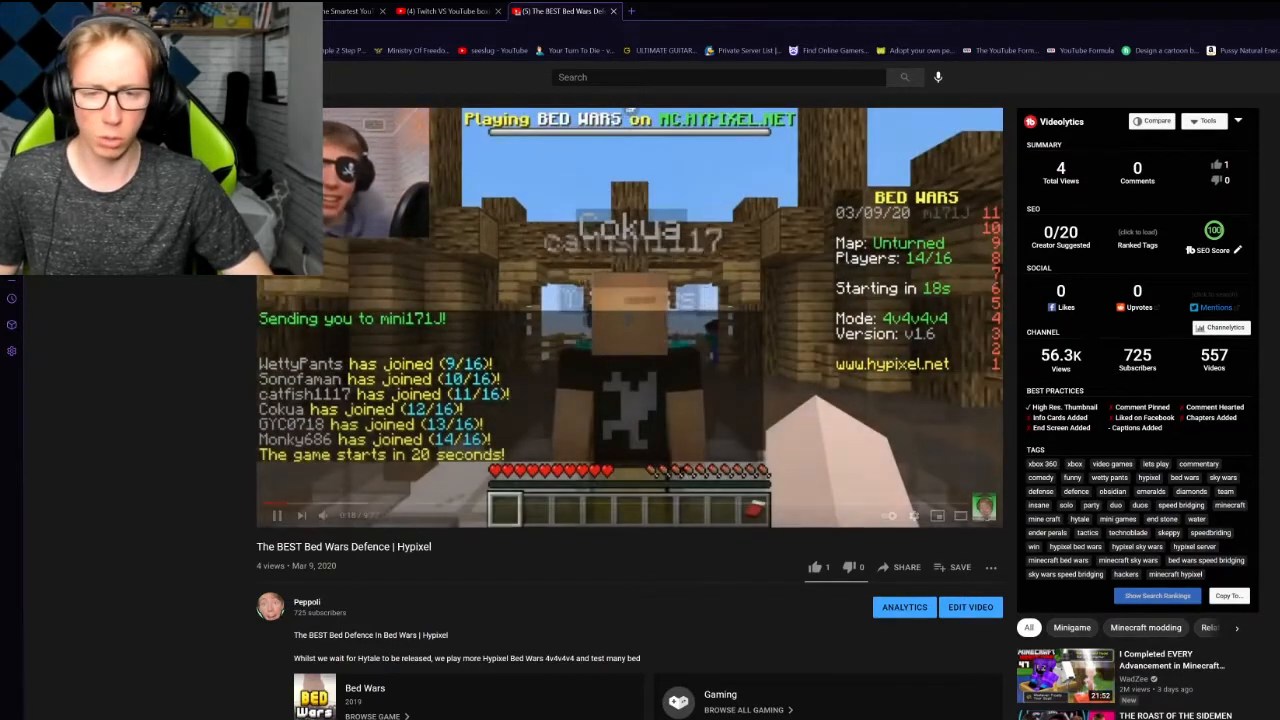
left_click(277, 515)
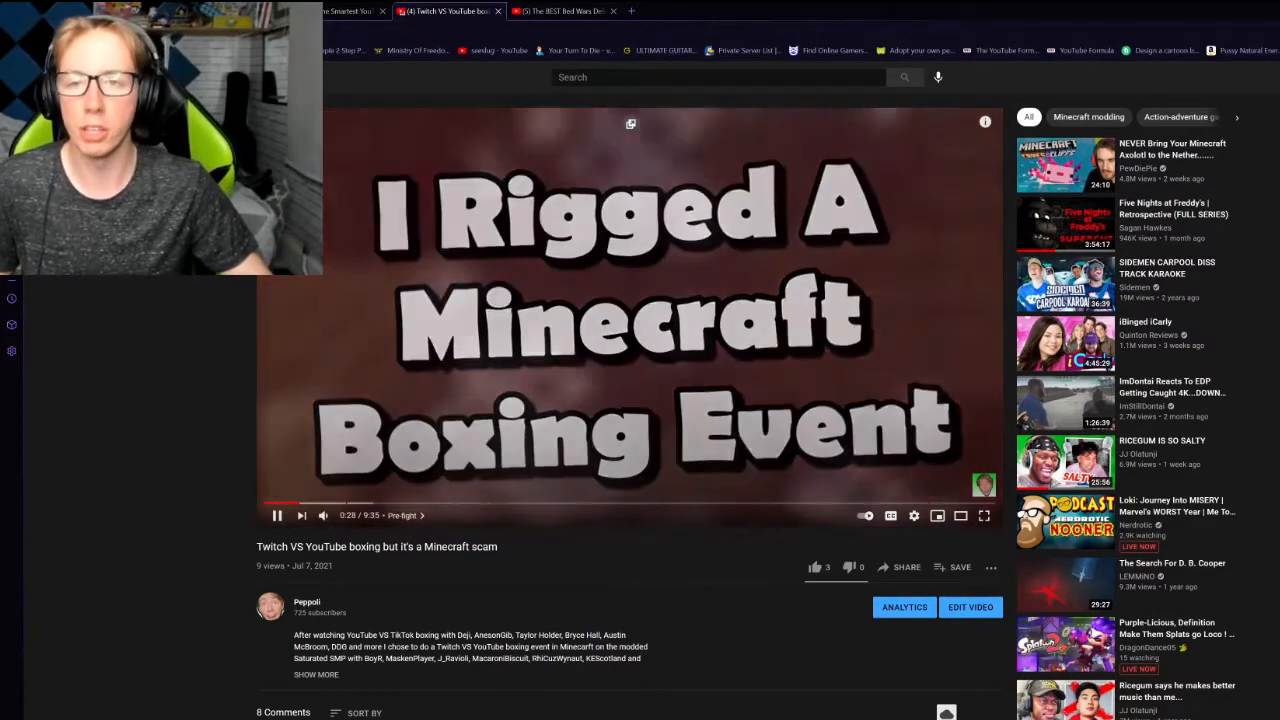
Step: Pause the boxing video around 0:30 and switch to the YouTube Studio dashboard
left_click(276, 515)
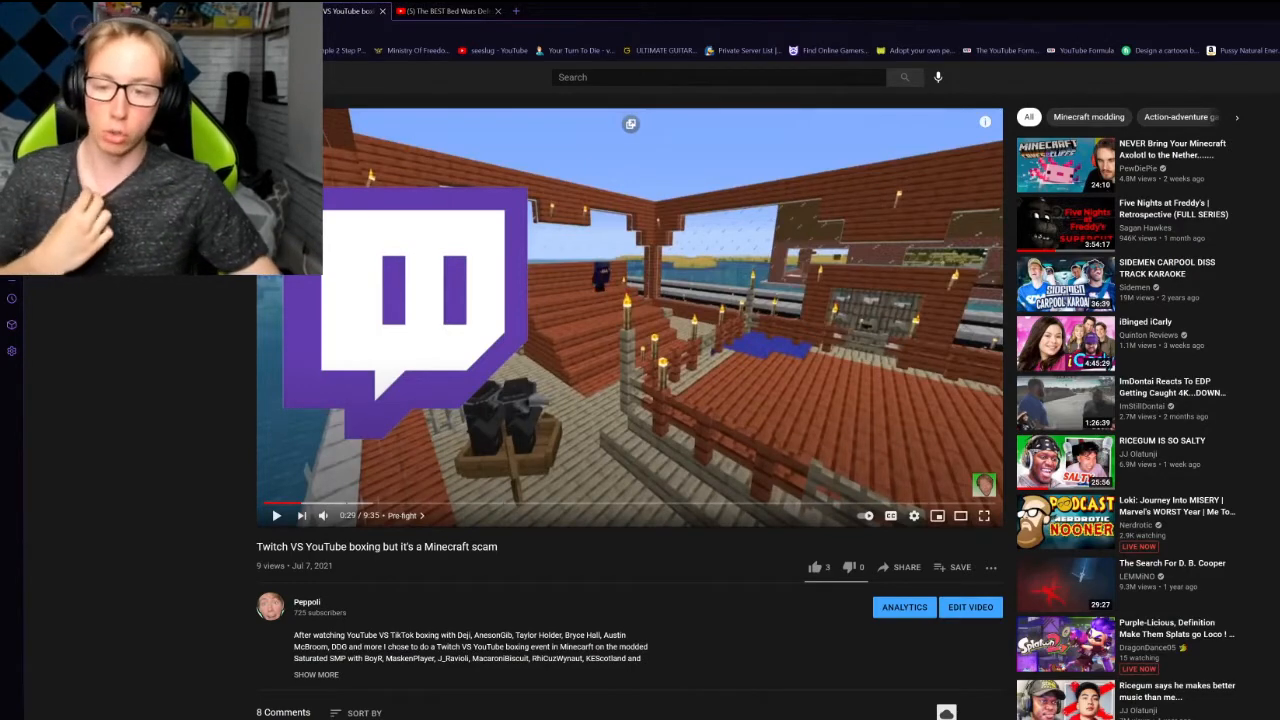
left_click(445, 11)
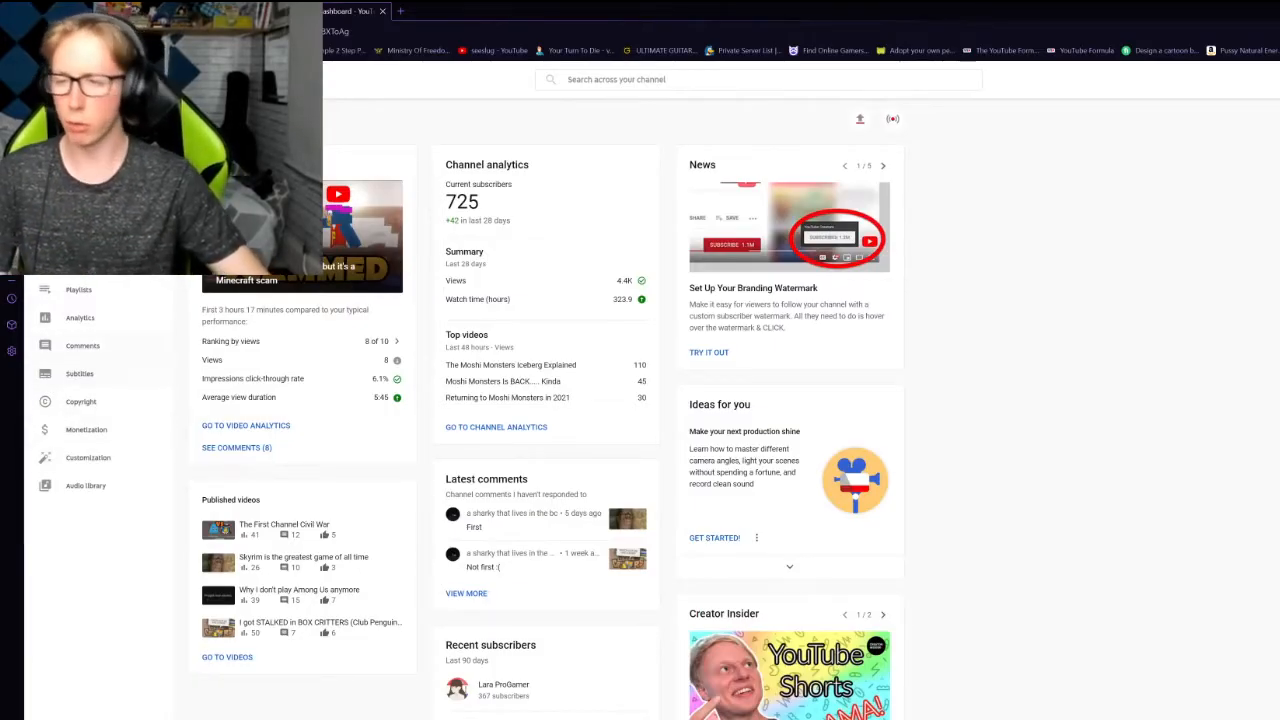
Step: Extend the channel views chart to a longer period and open the videos from the spike
left_click(80, 317)
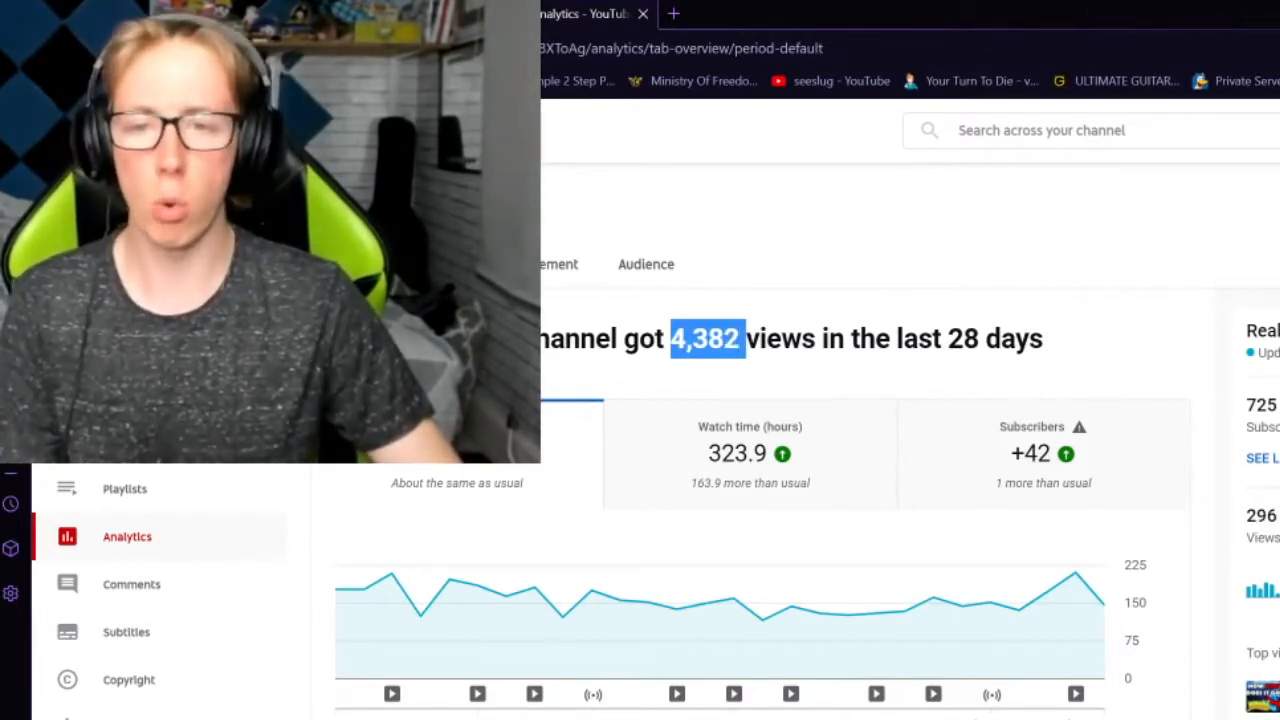
left_click(707, 338)
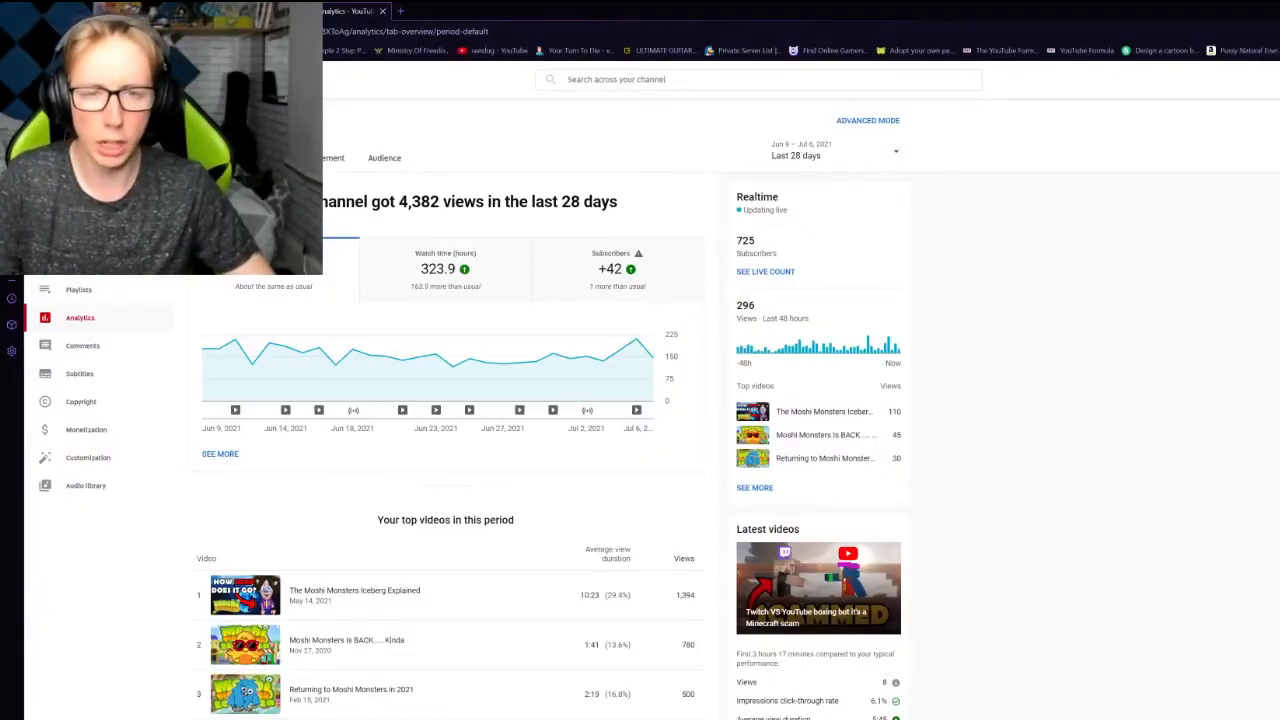
left_click(835, 155)
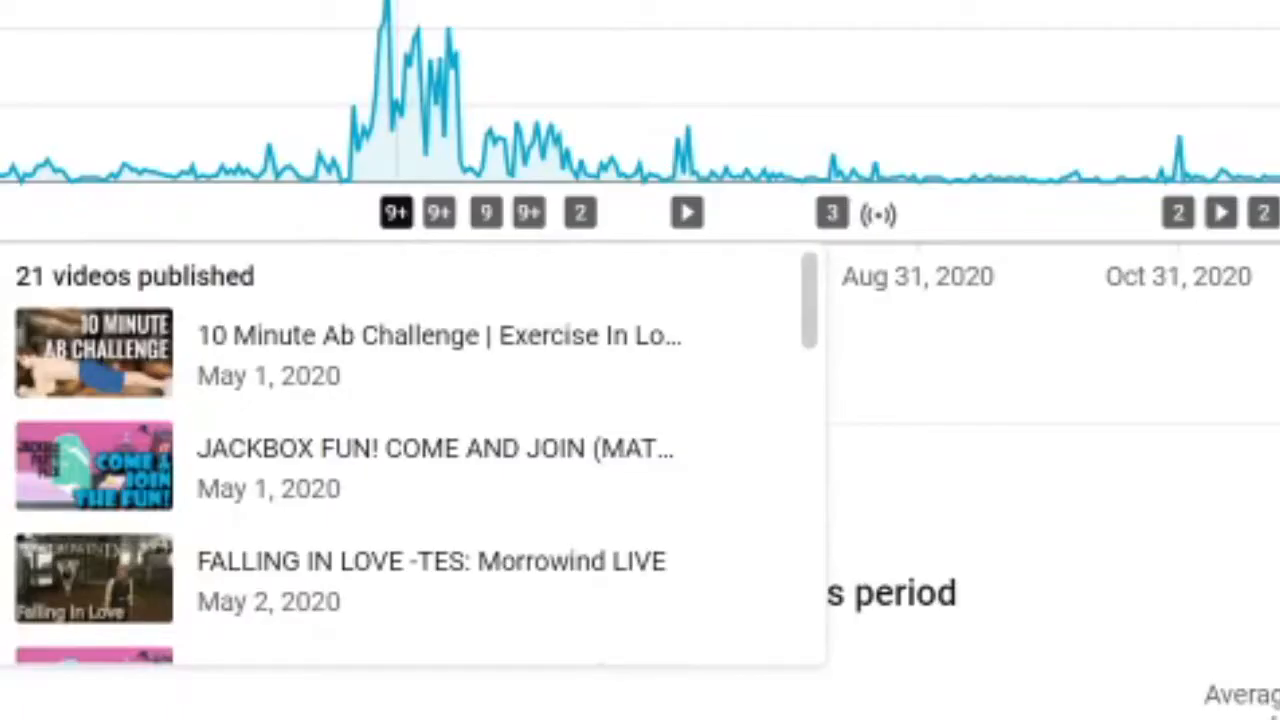
left_click(438, 212)
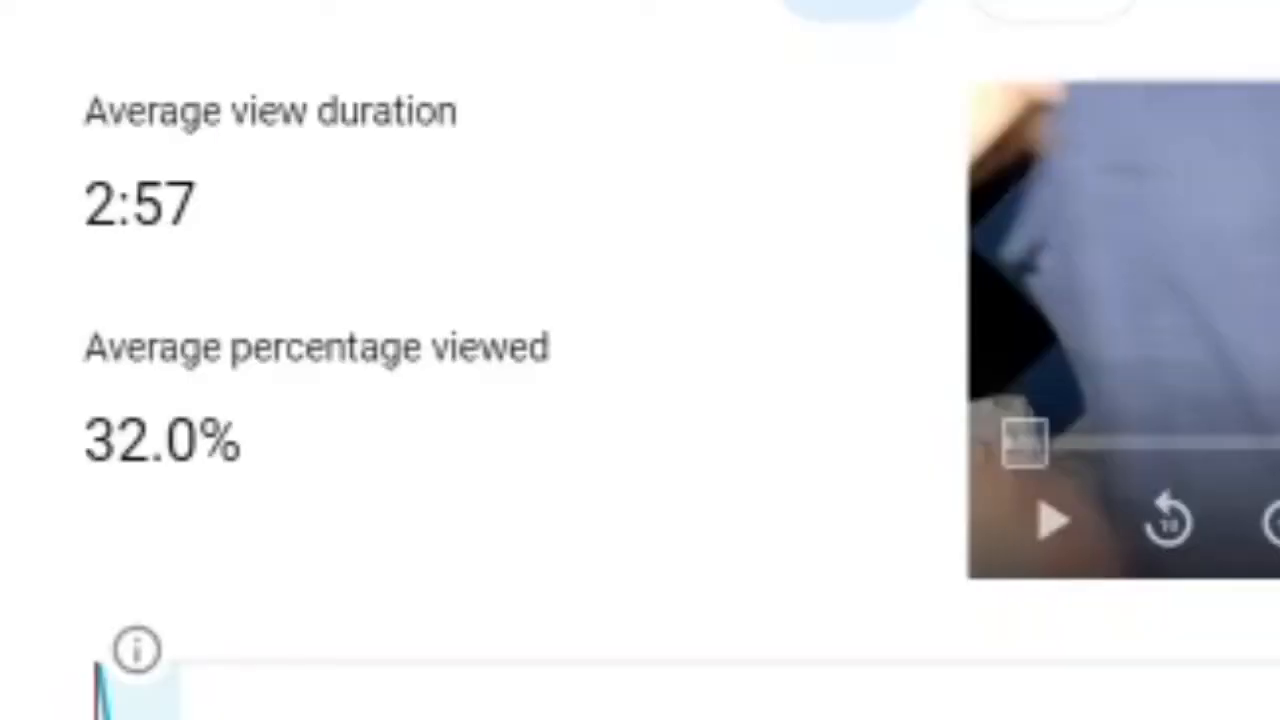
Step: Scroll down to the 9:14 video's audience retention chart
scroll("down", 3)
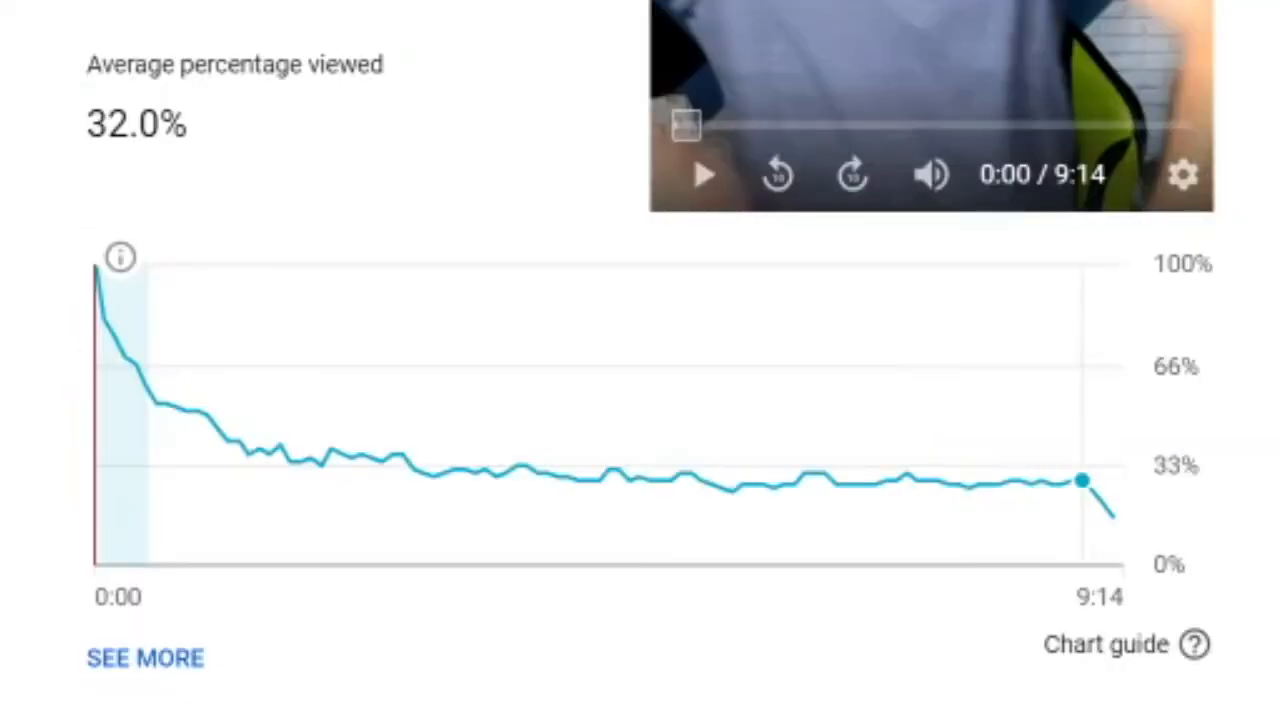
mouse_move(1088, 490)
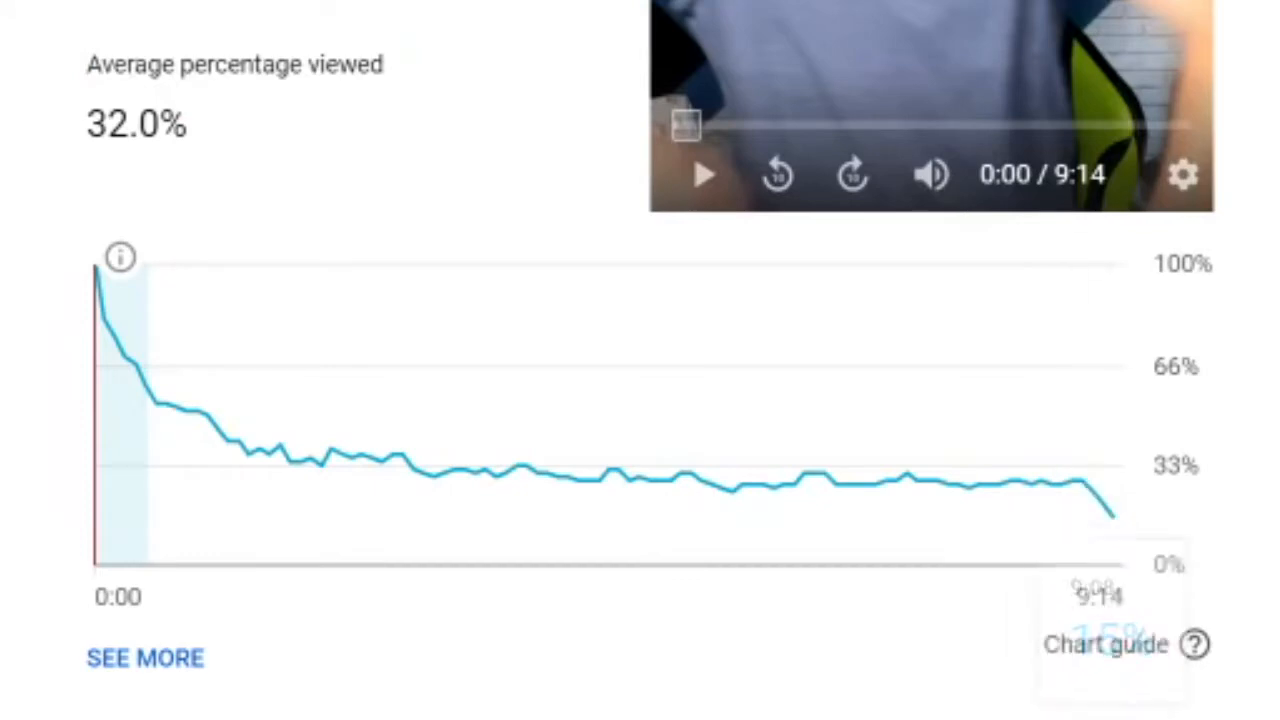
mouse_move(1112, 517)
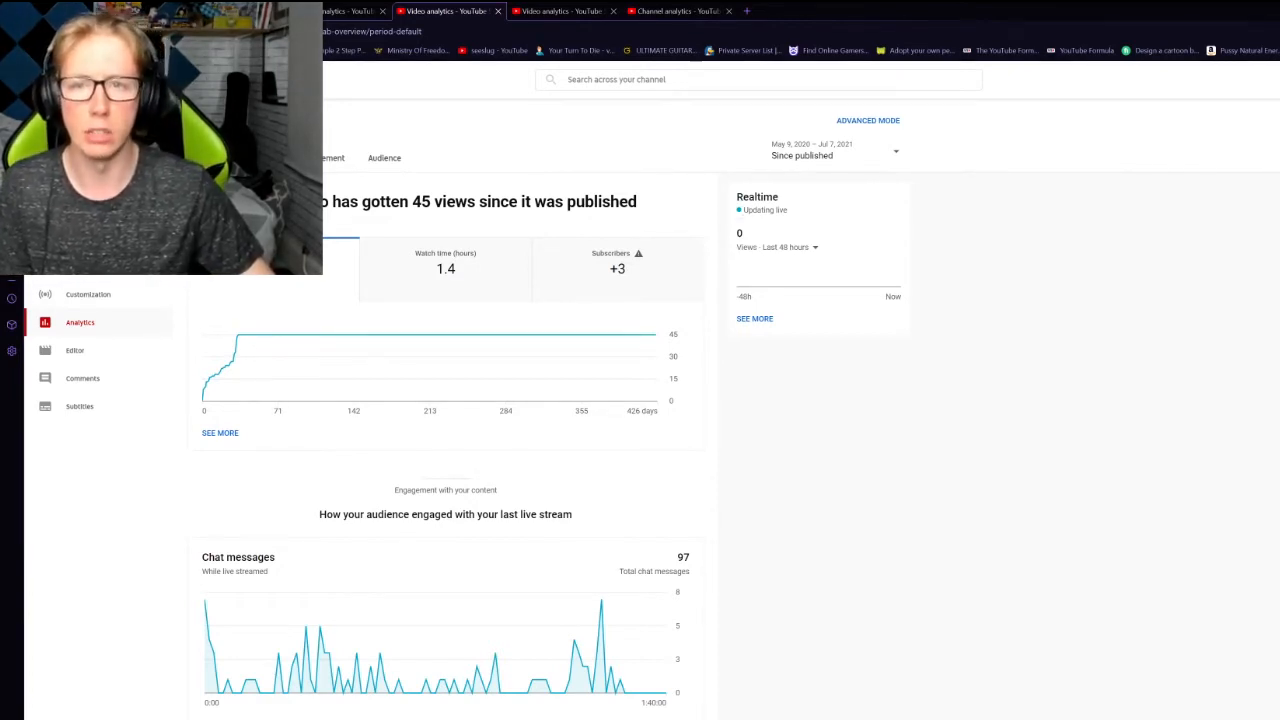
Step: Switch to the channel's uploaded videos grid on YouTube
left_click(557, 11)
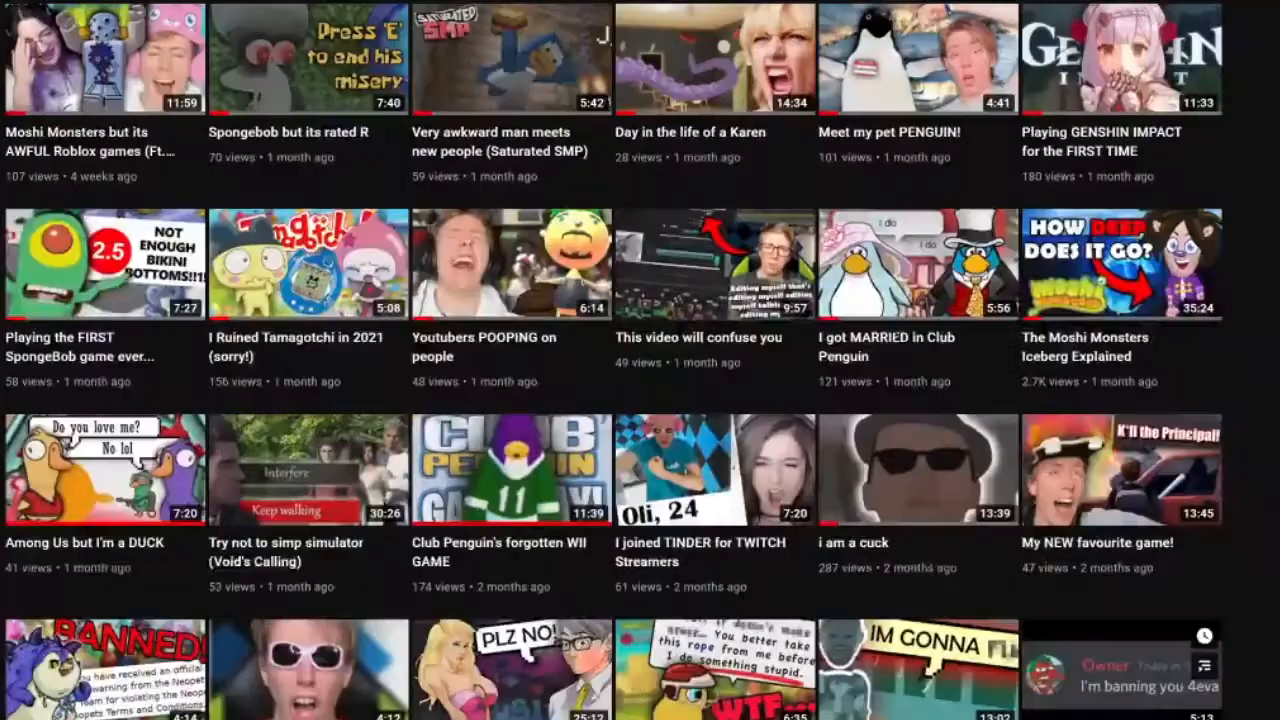
scroll("down", 3)
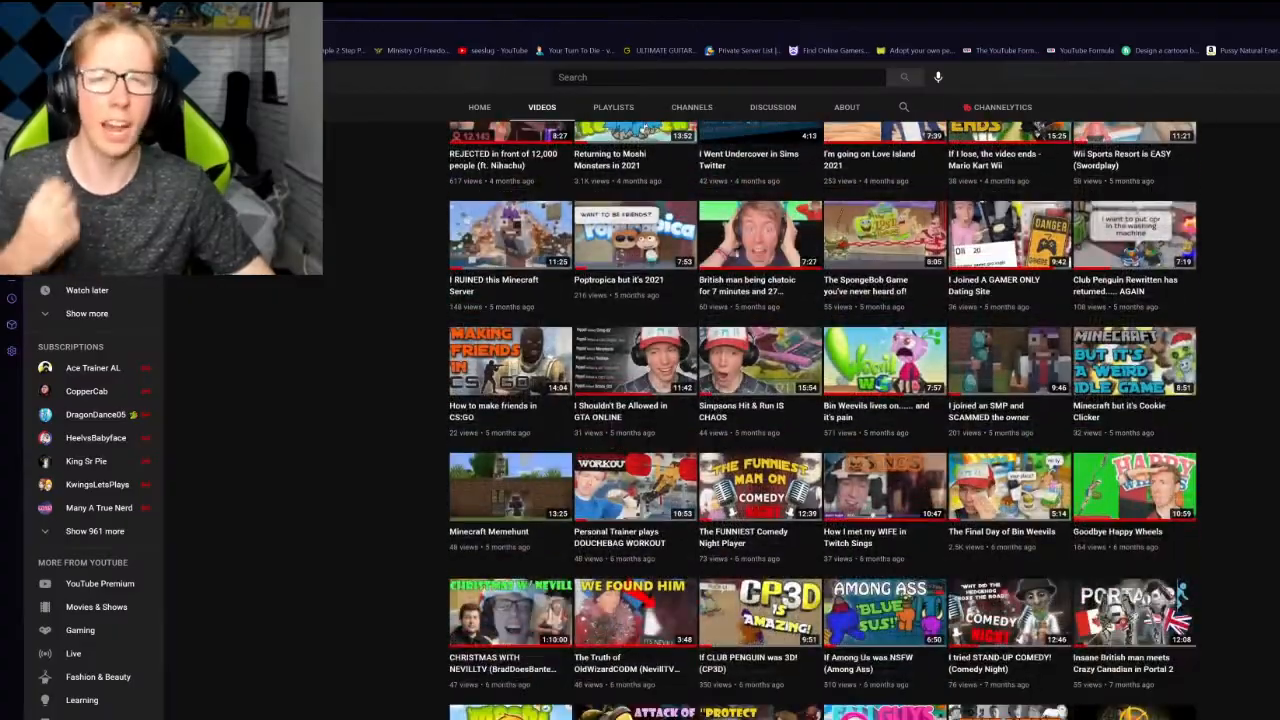
scroll("down", 3)
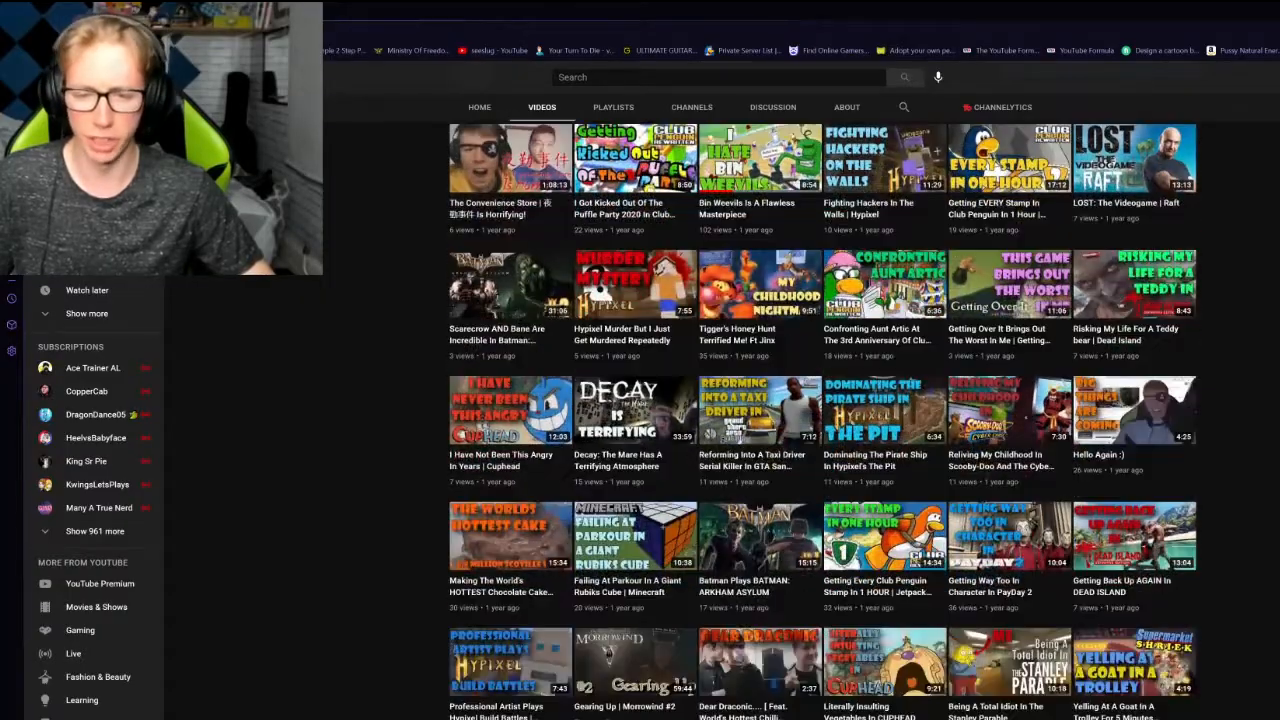
scroll("down", 3)
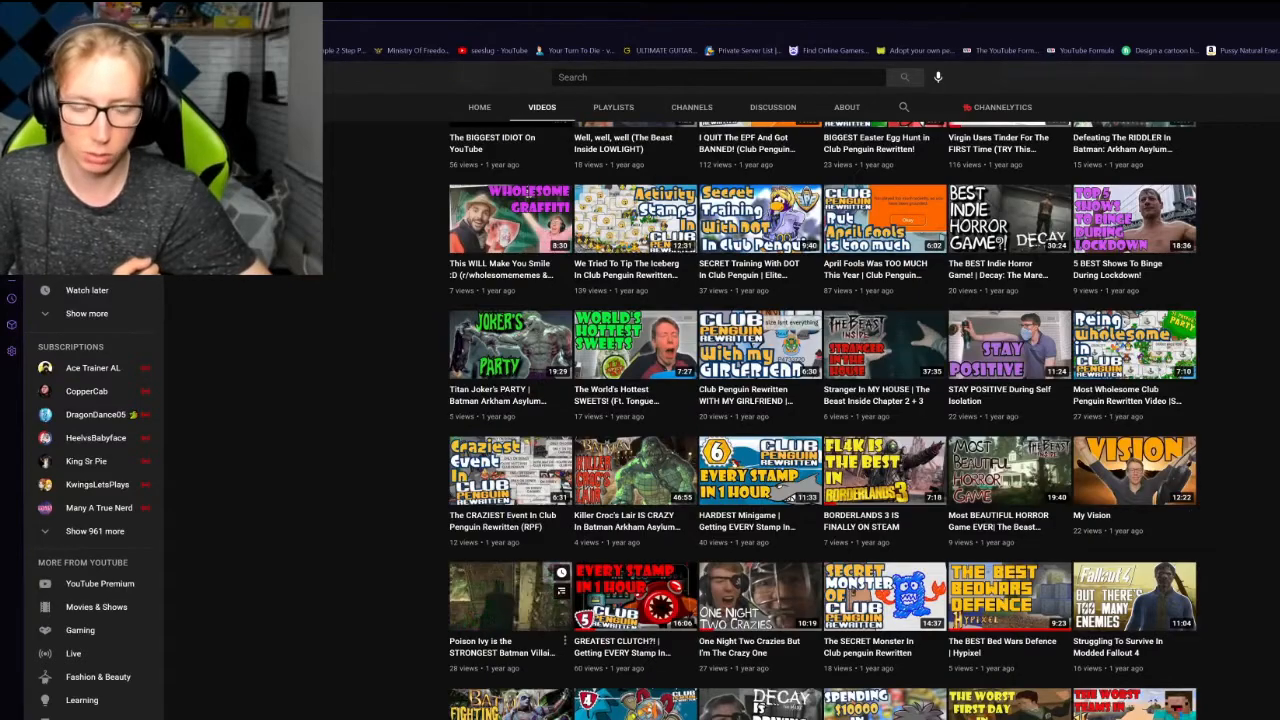
scroll("down", 3)
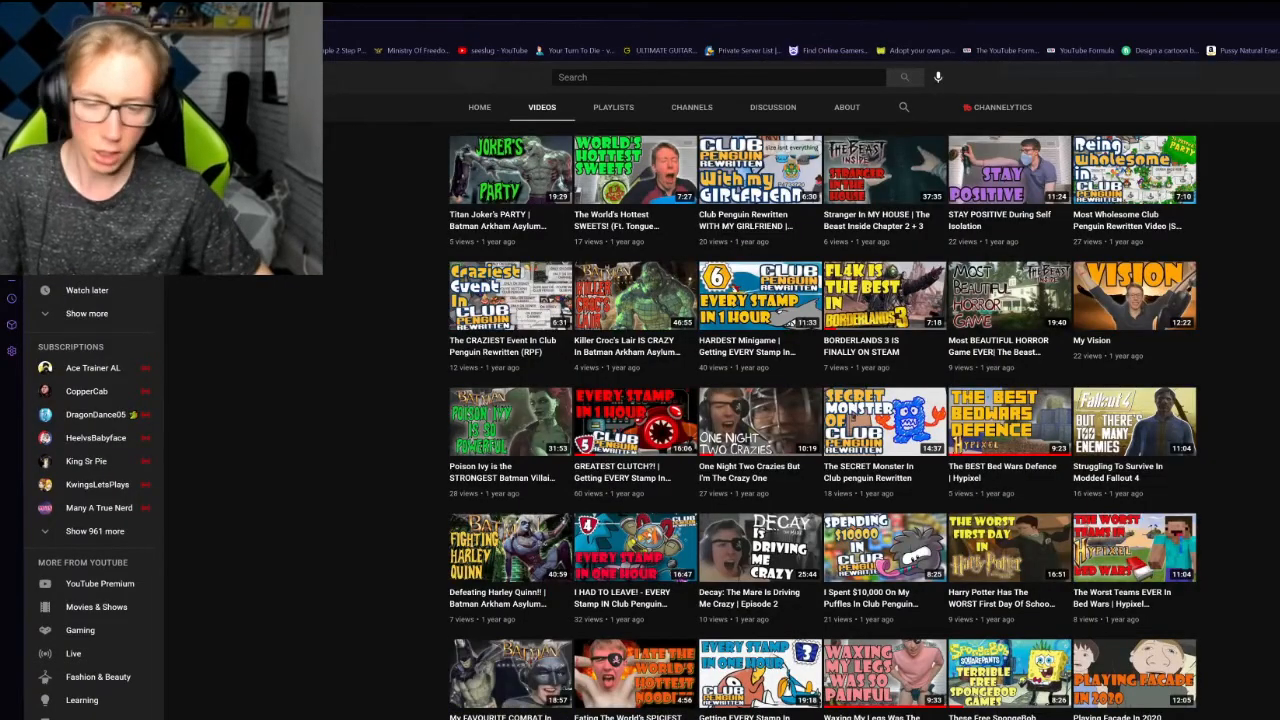
scroll("down", 3)
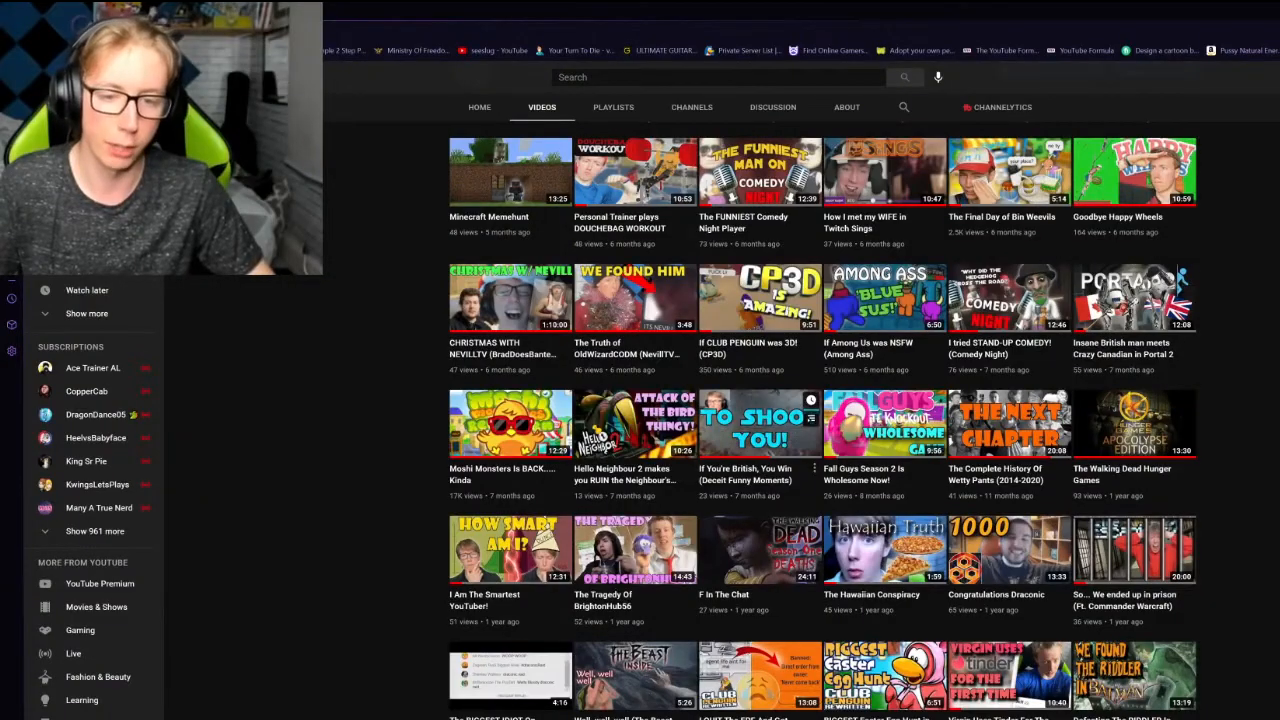
mouse_move(760, 424)
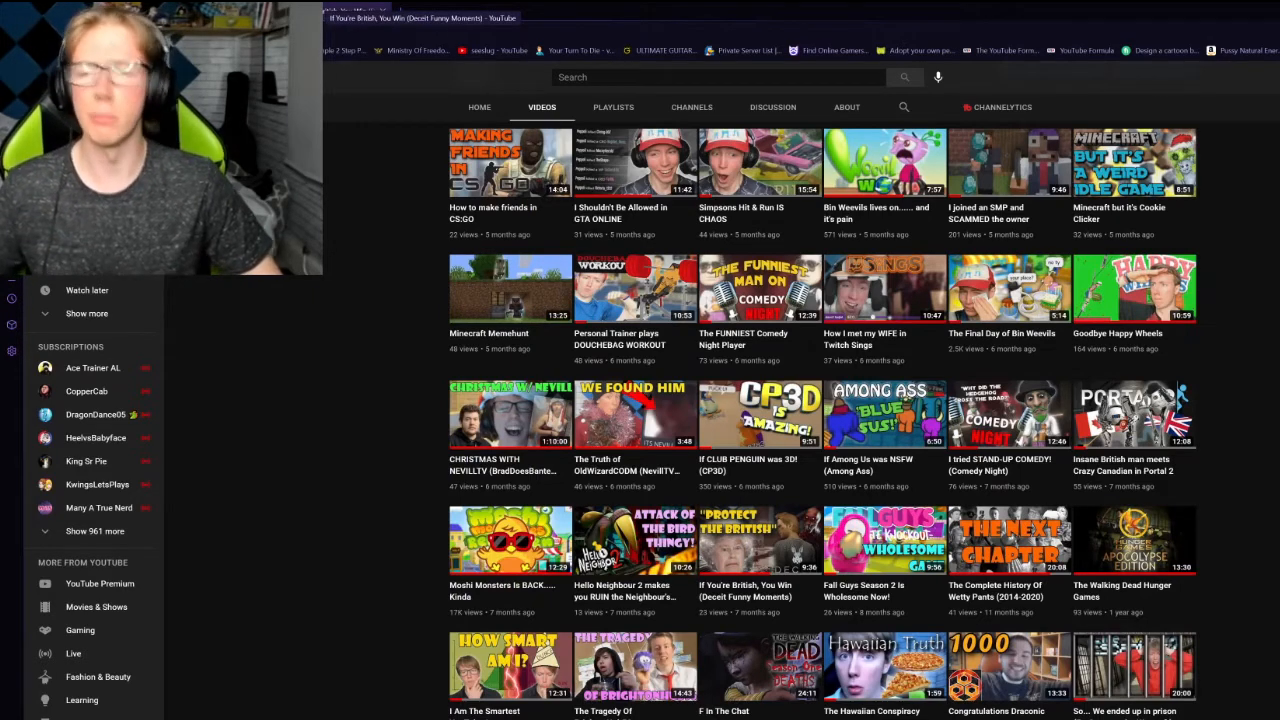
left_click(757, 540)
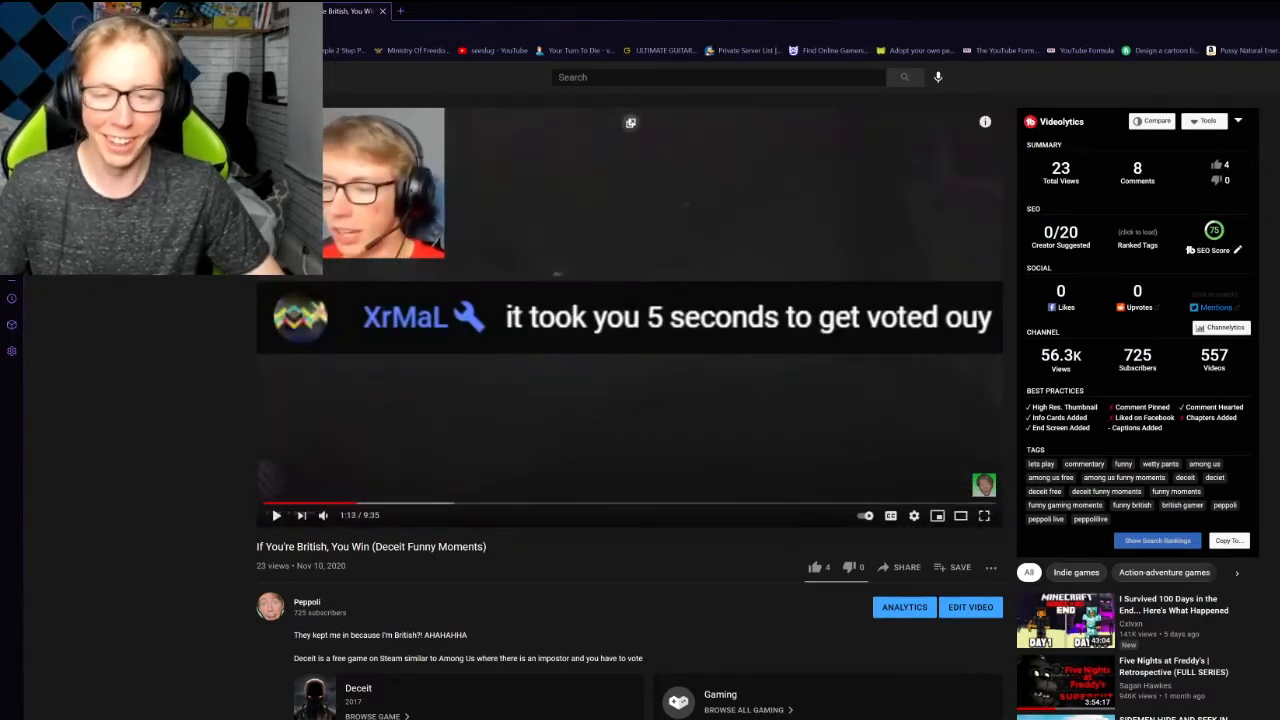
mouse_move(400, 503)
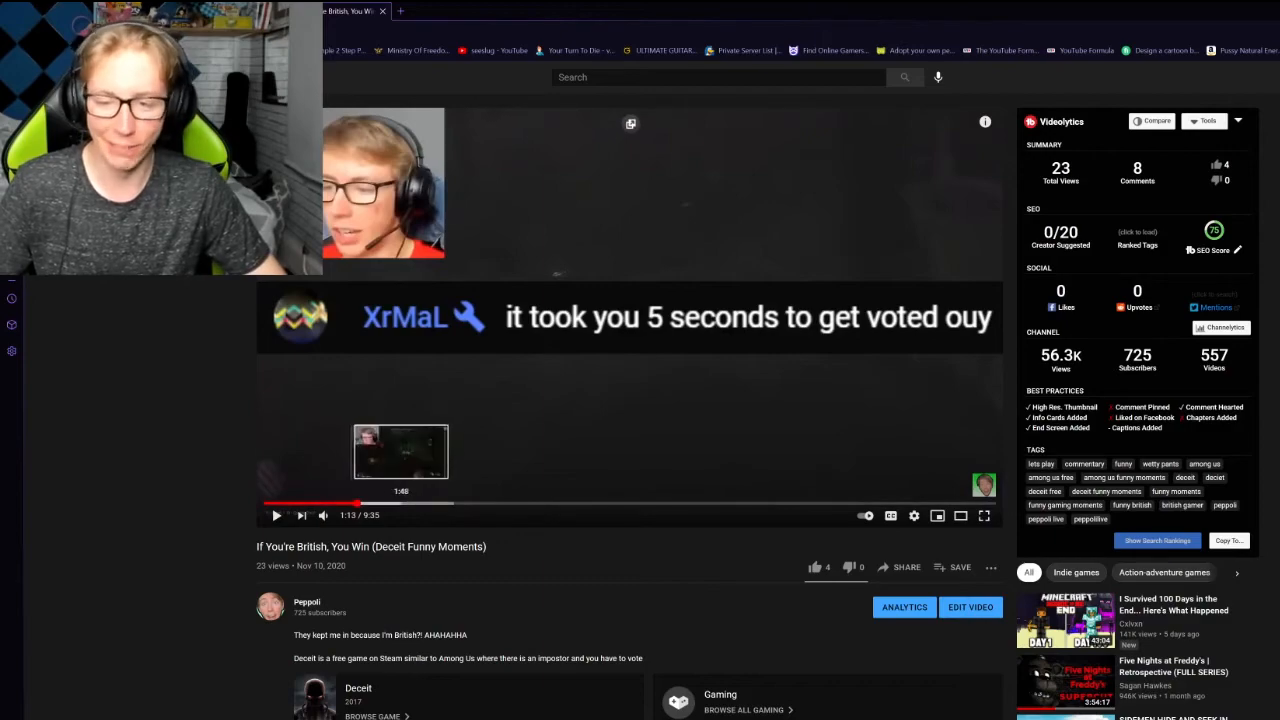
scroll("down", 3)
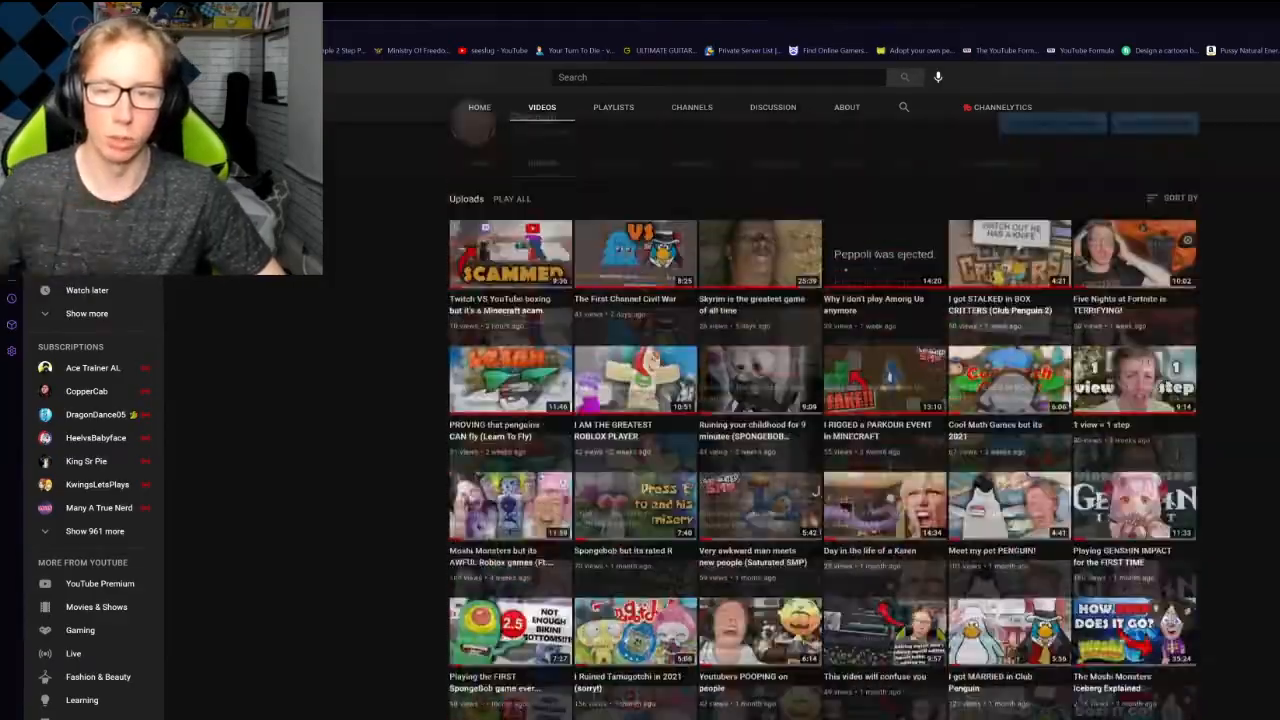
Step: Scroll the uploads and open 'Rec Room is NOT for kids!' in a new tab
scroll("down", 3)
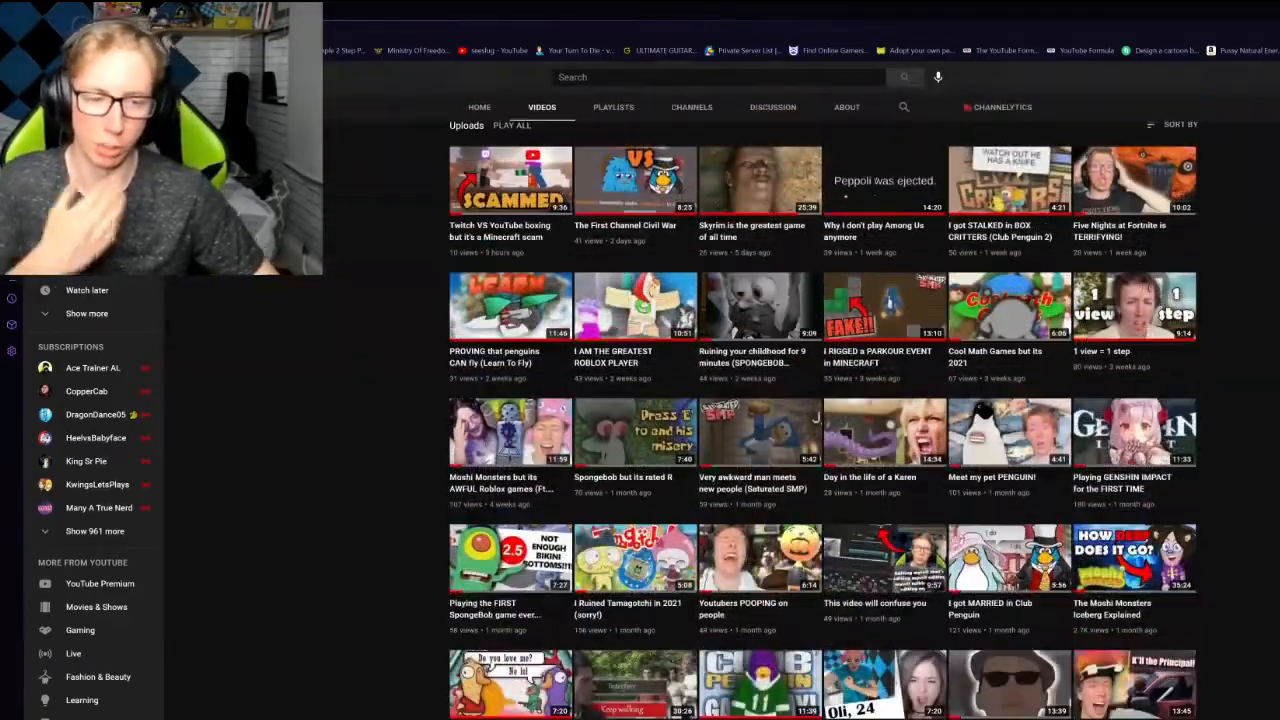
scroll("down", 3)
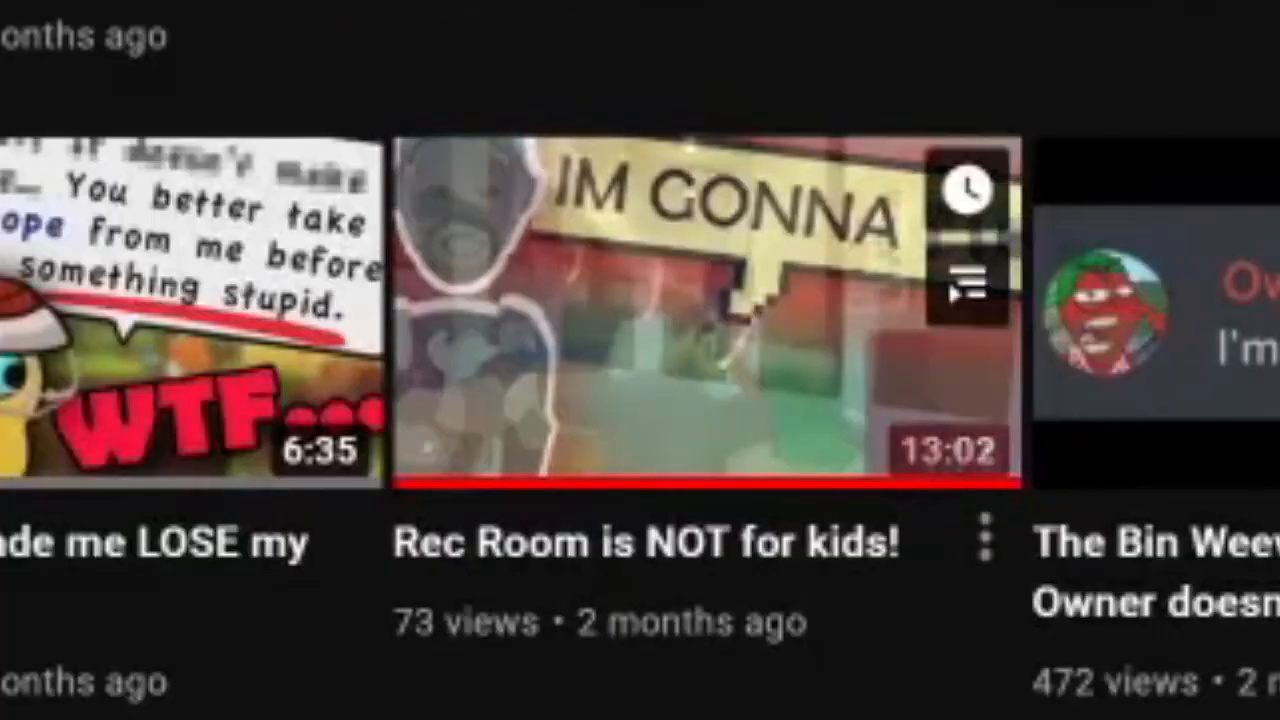
right_click(965, 343)
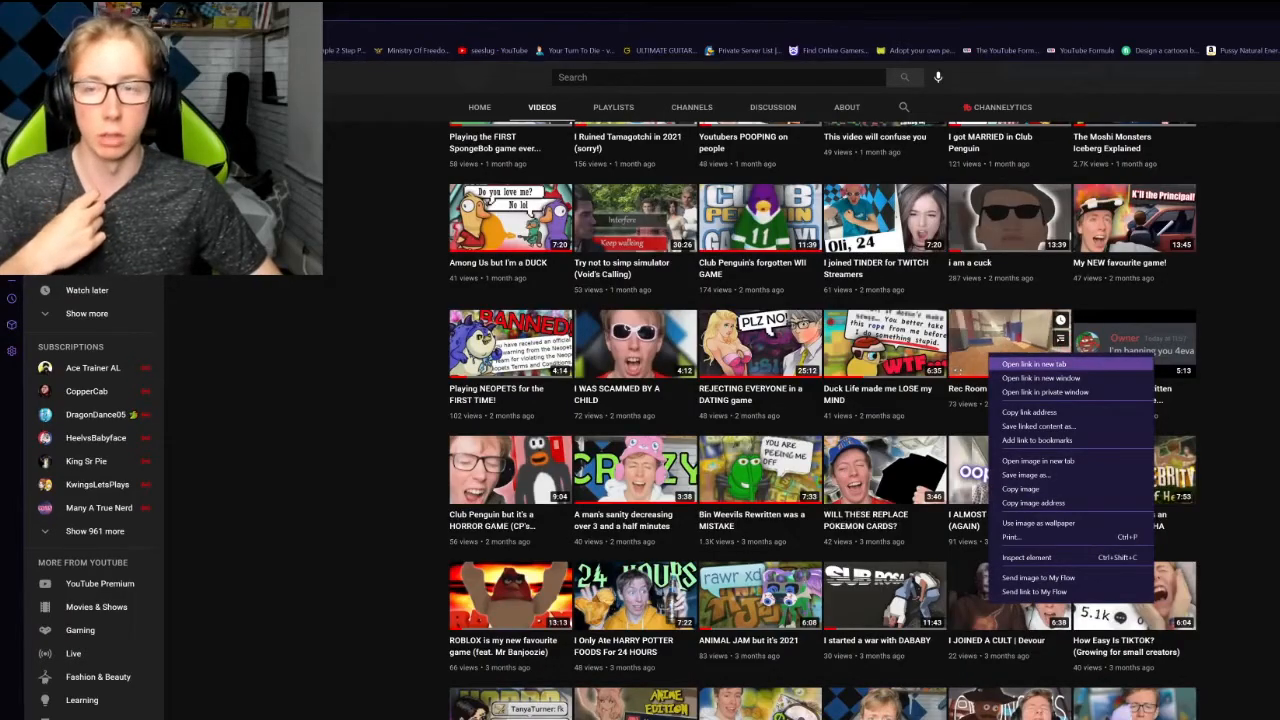
left_click(1033, 363)
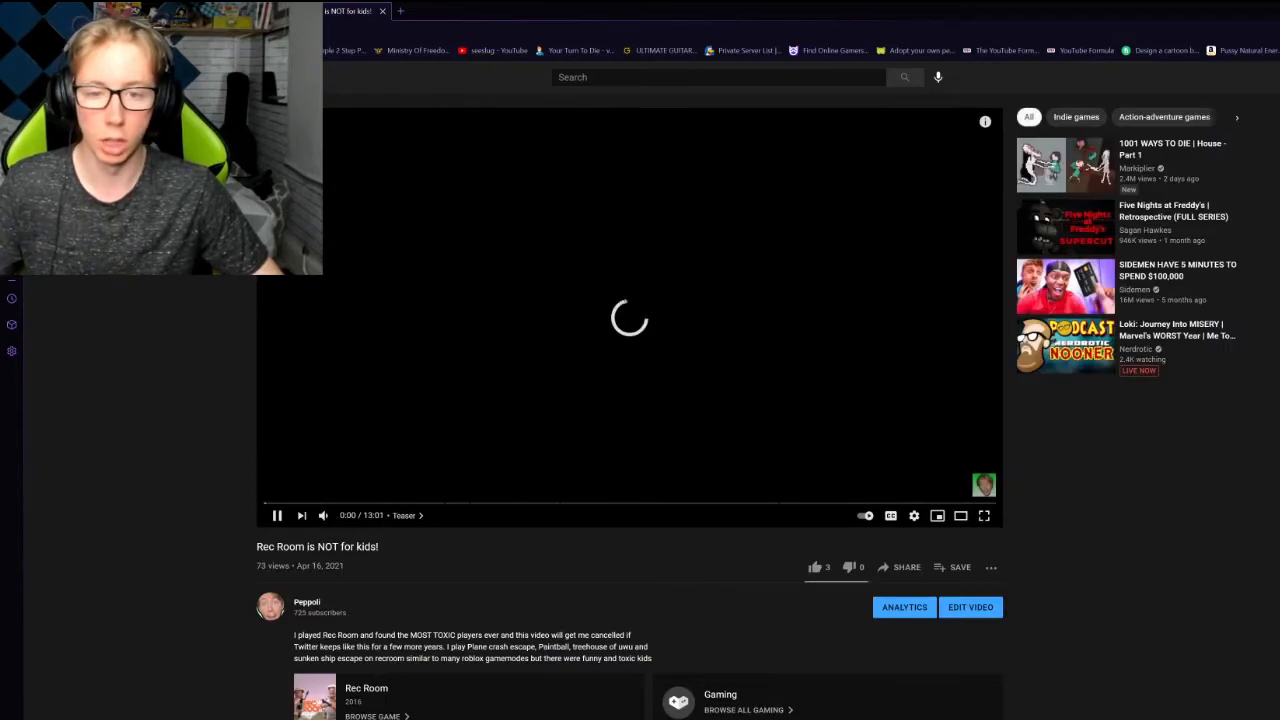